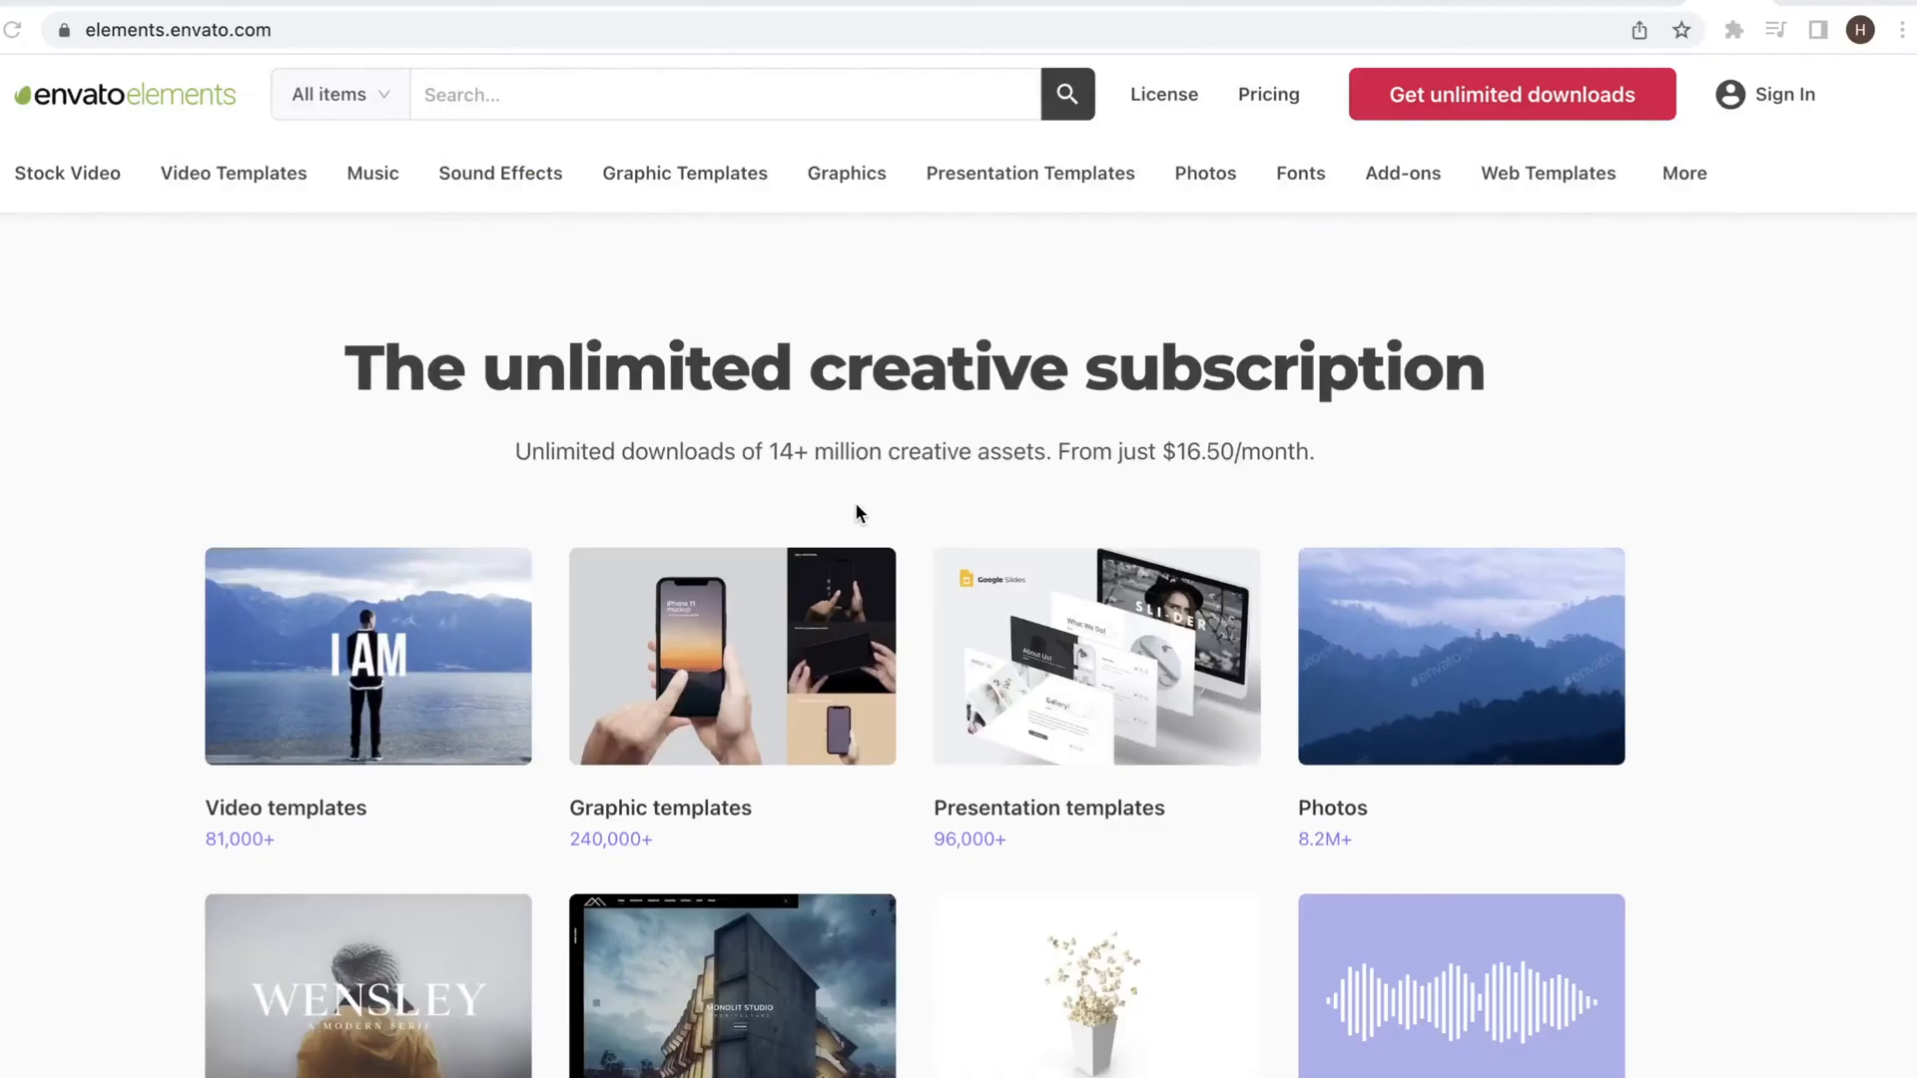
# Scroll down the Envato Elements page before returning to the CapCut project.
pyautogui.scroll(-3)
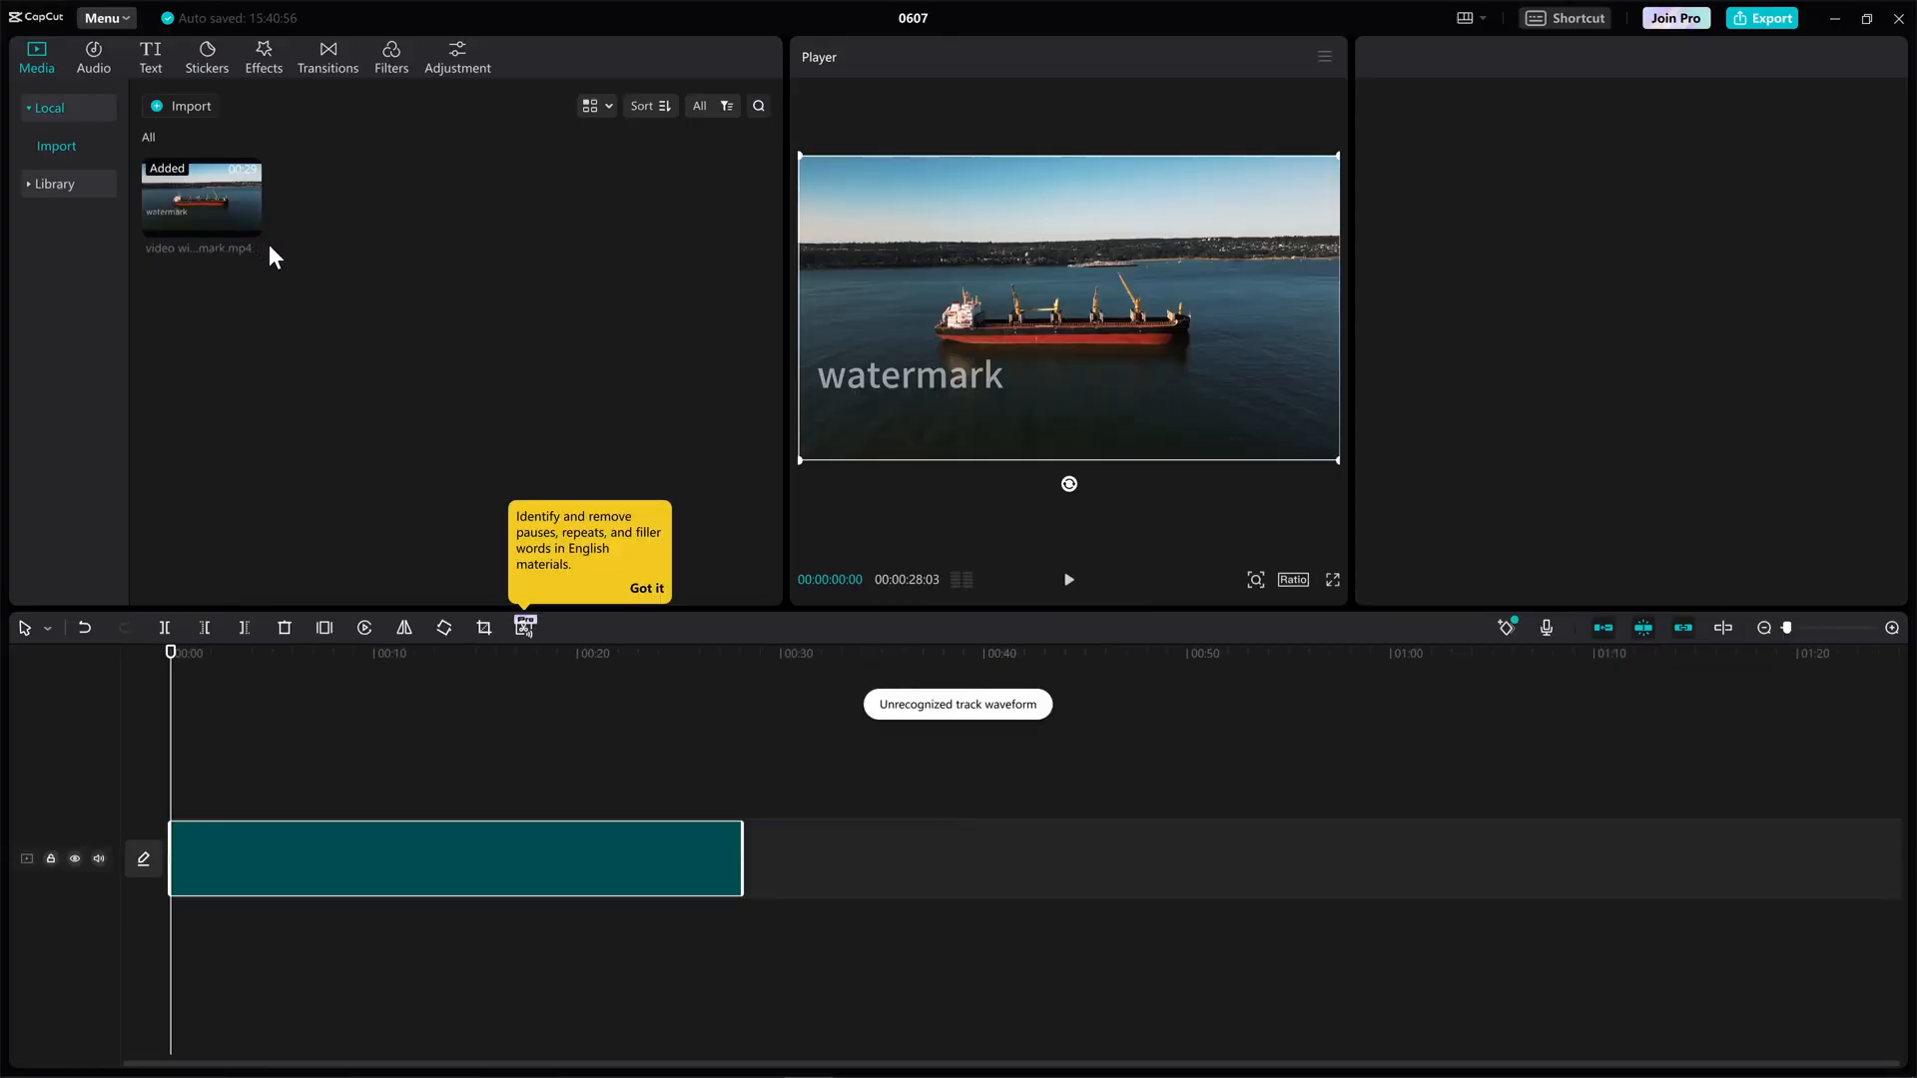
# Scrub the ship clip to an earlier frame and save it as a still screenshot.
pyautogui.click(453, 859)
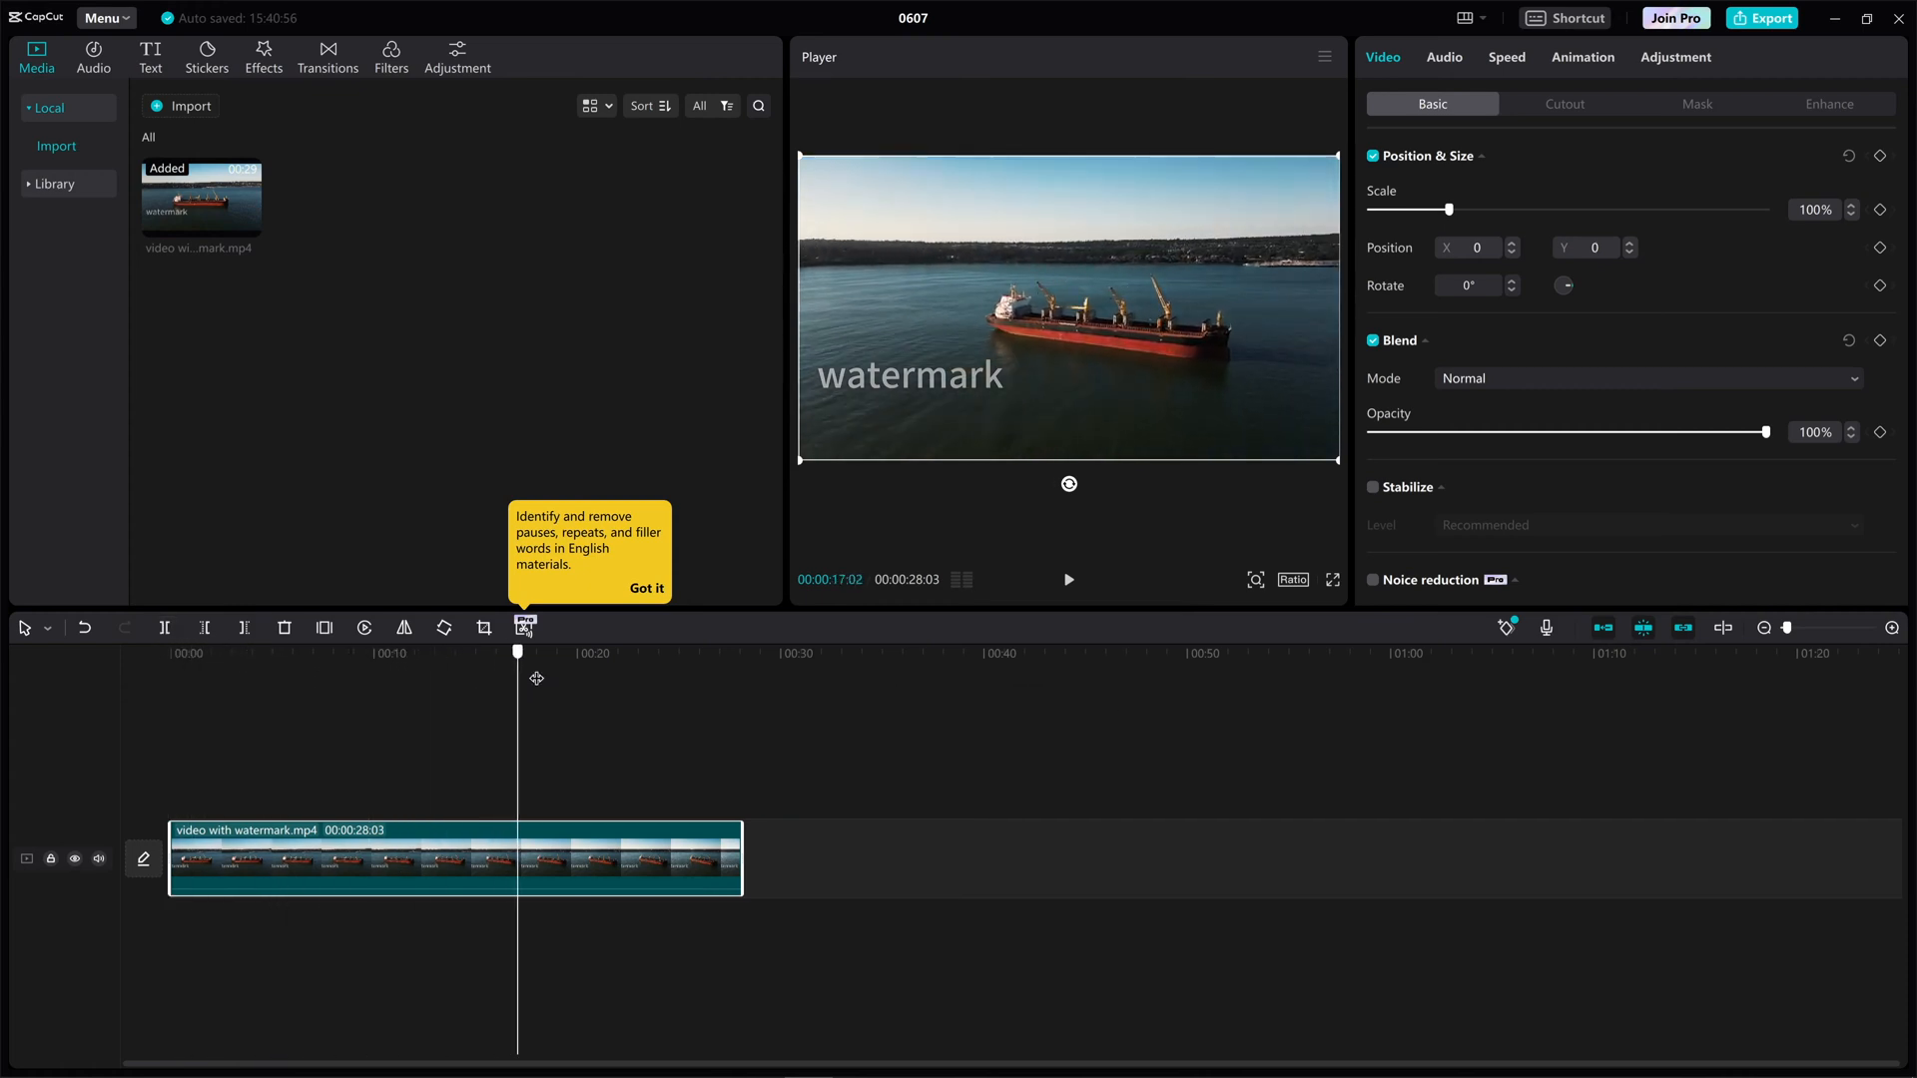
pyautogui.moveTo(515, 651); pyautogui.dragTo(341, 651)
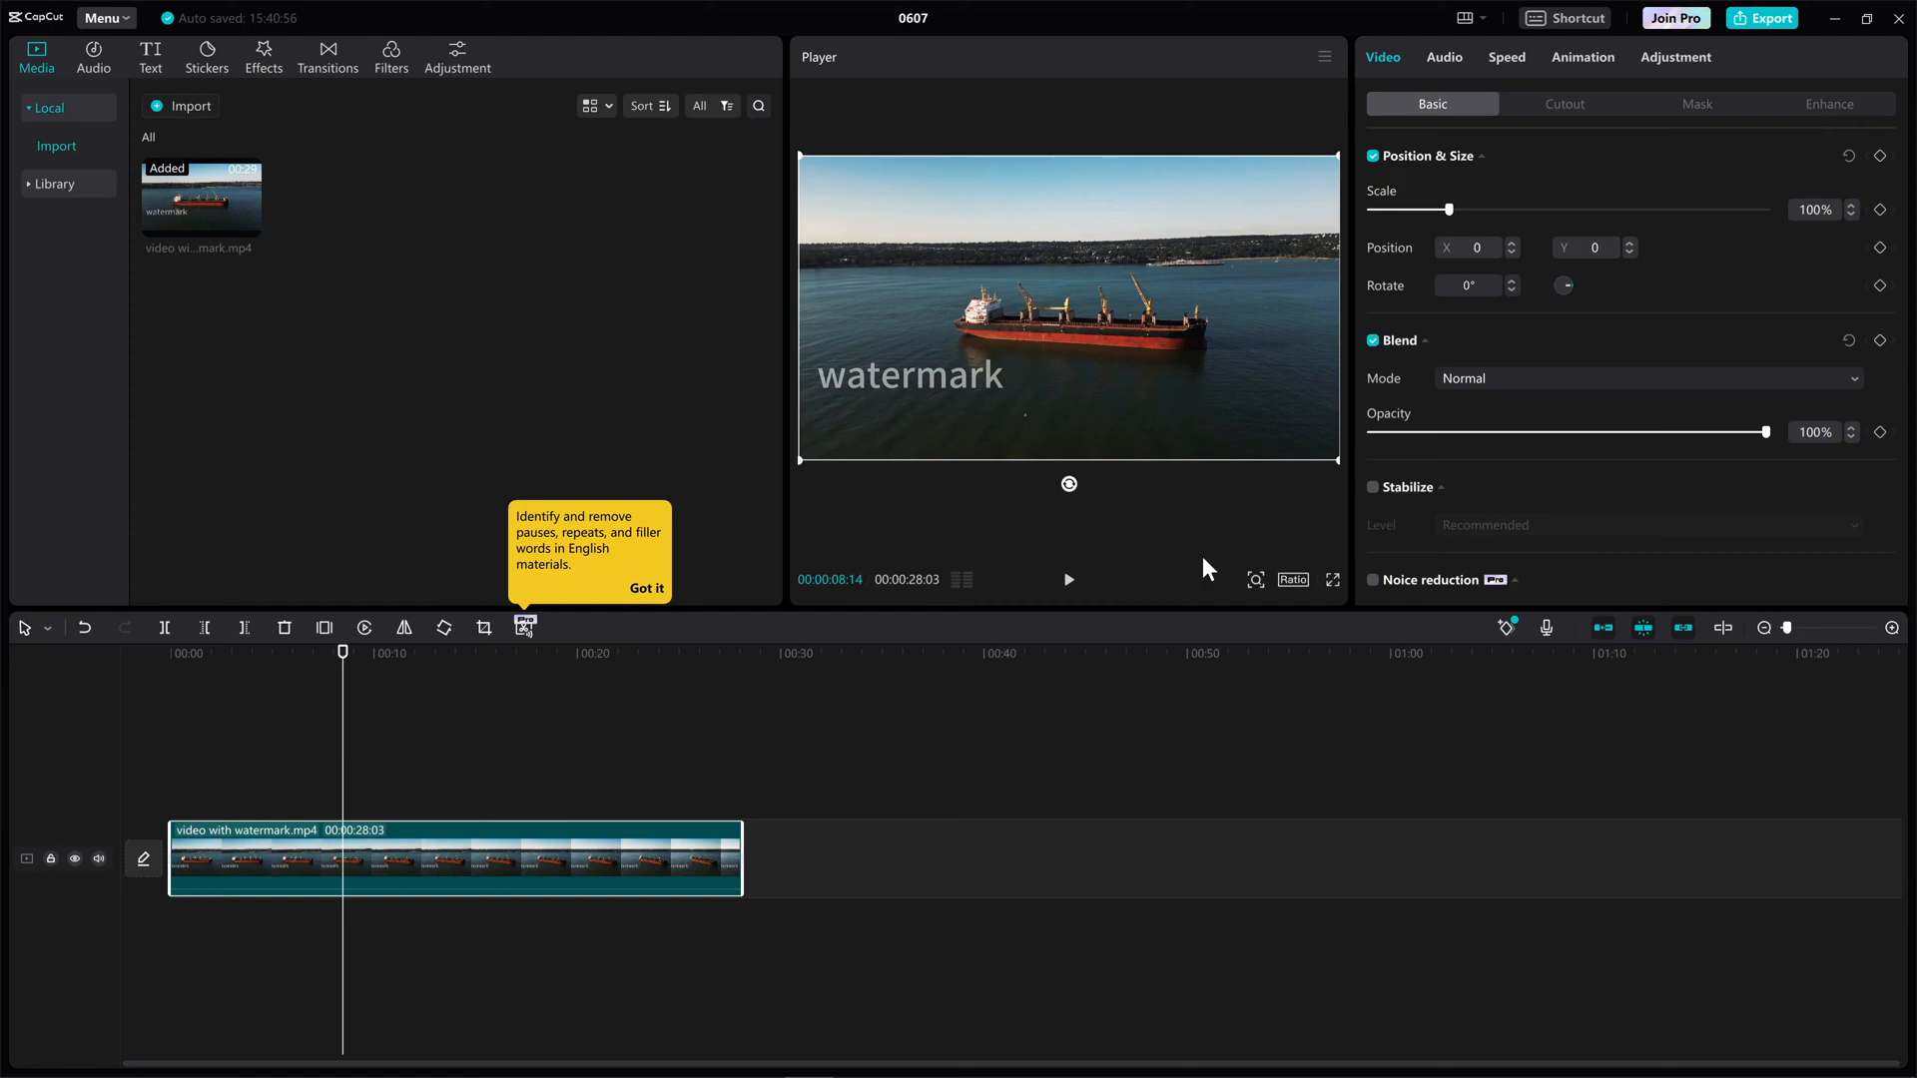
pyautogui.click(645, 587)
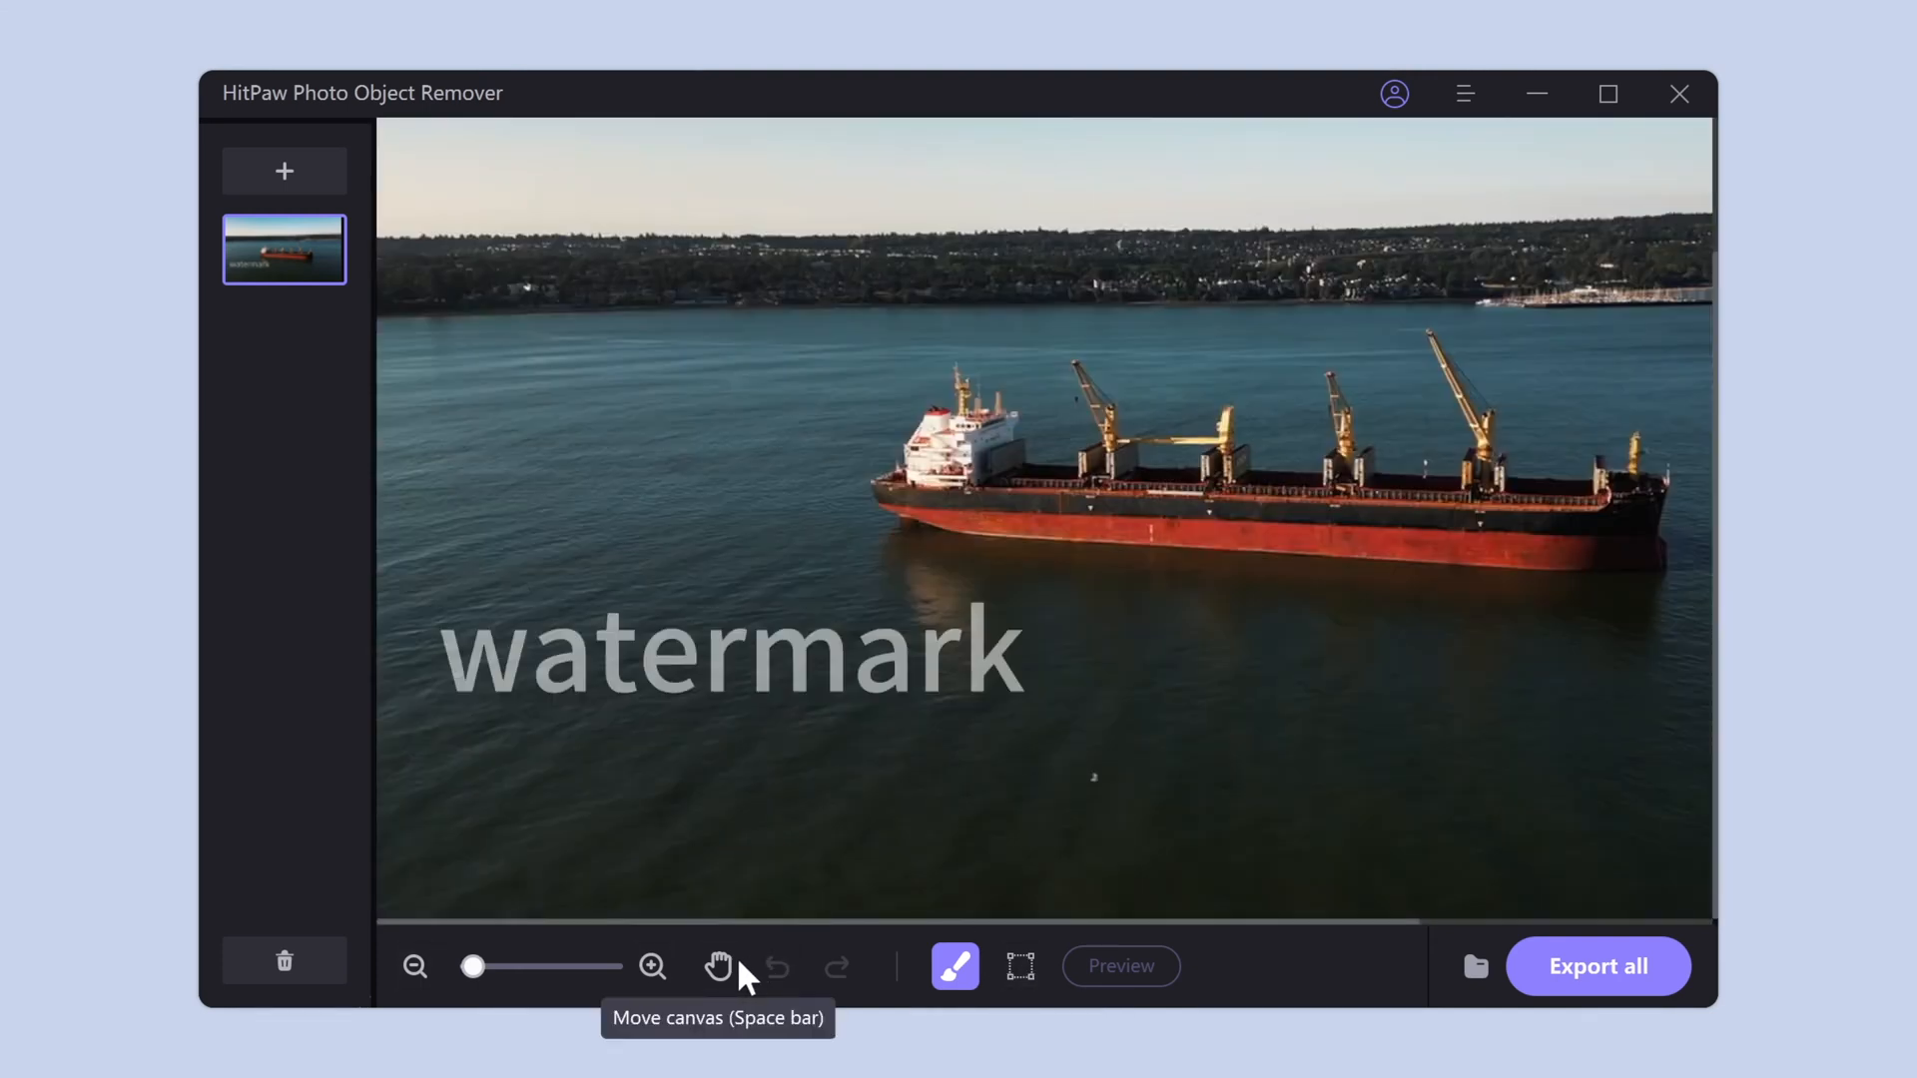
# Mark the 'watermark' text with the rectangle tool and preview its removal.
pyautogui.click(718, 967)
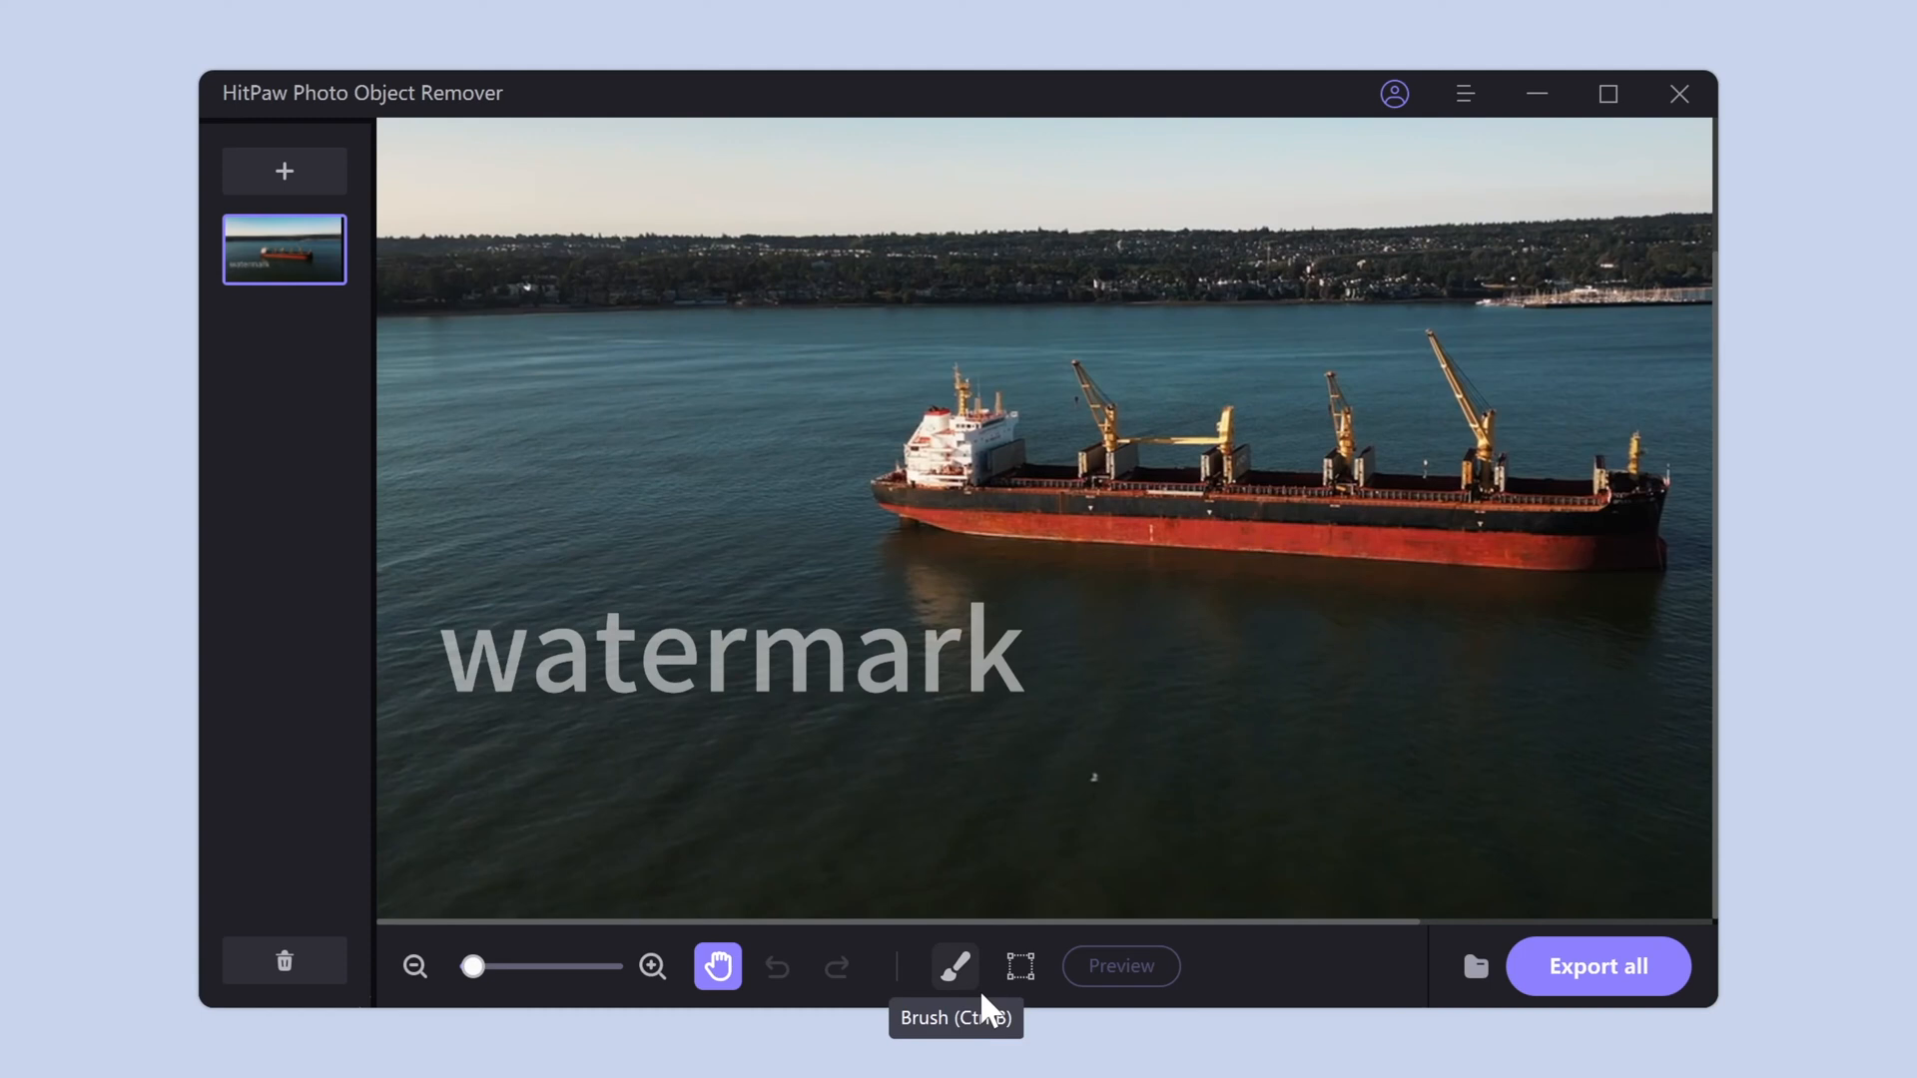
pyautogui.click(1018, 967)
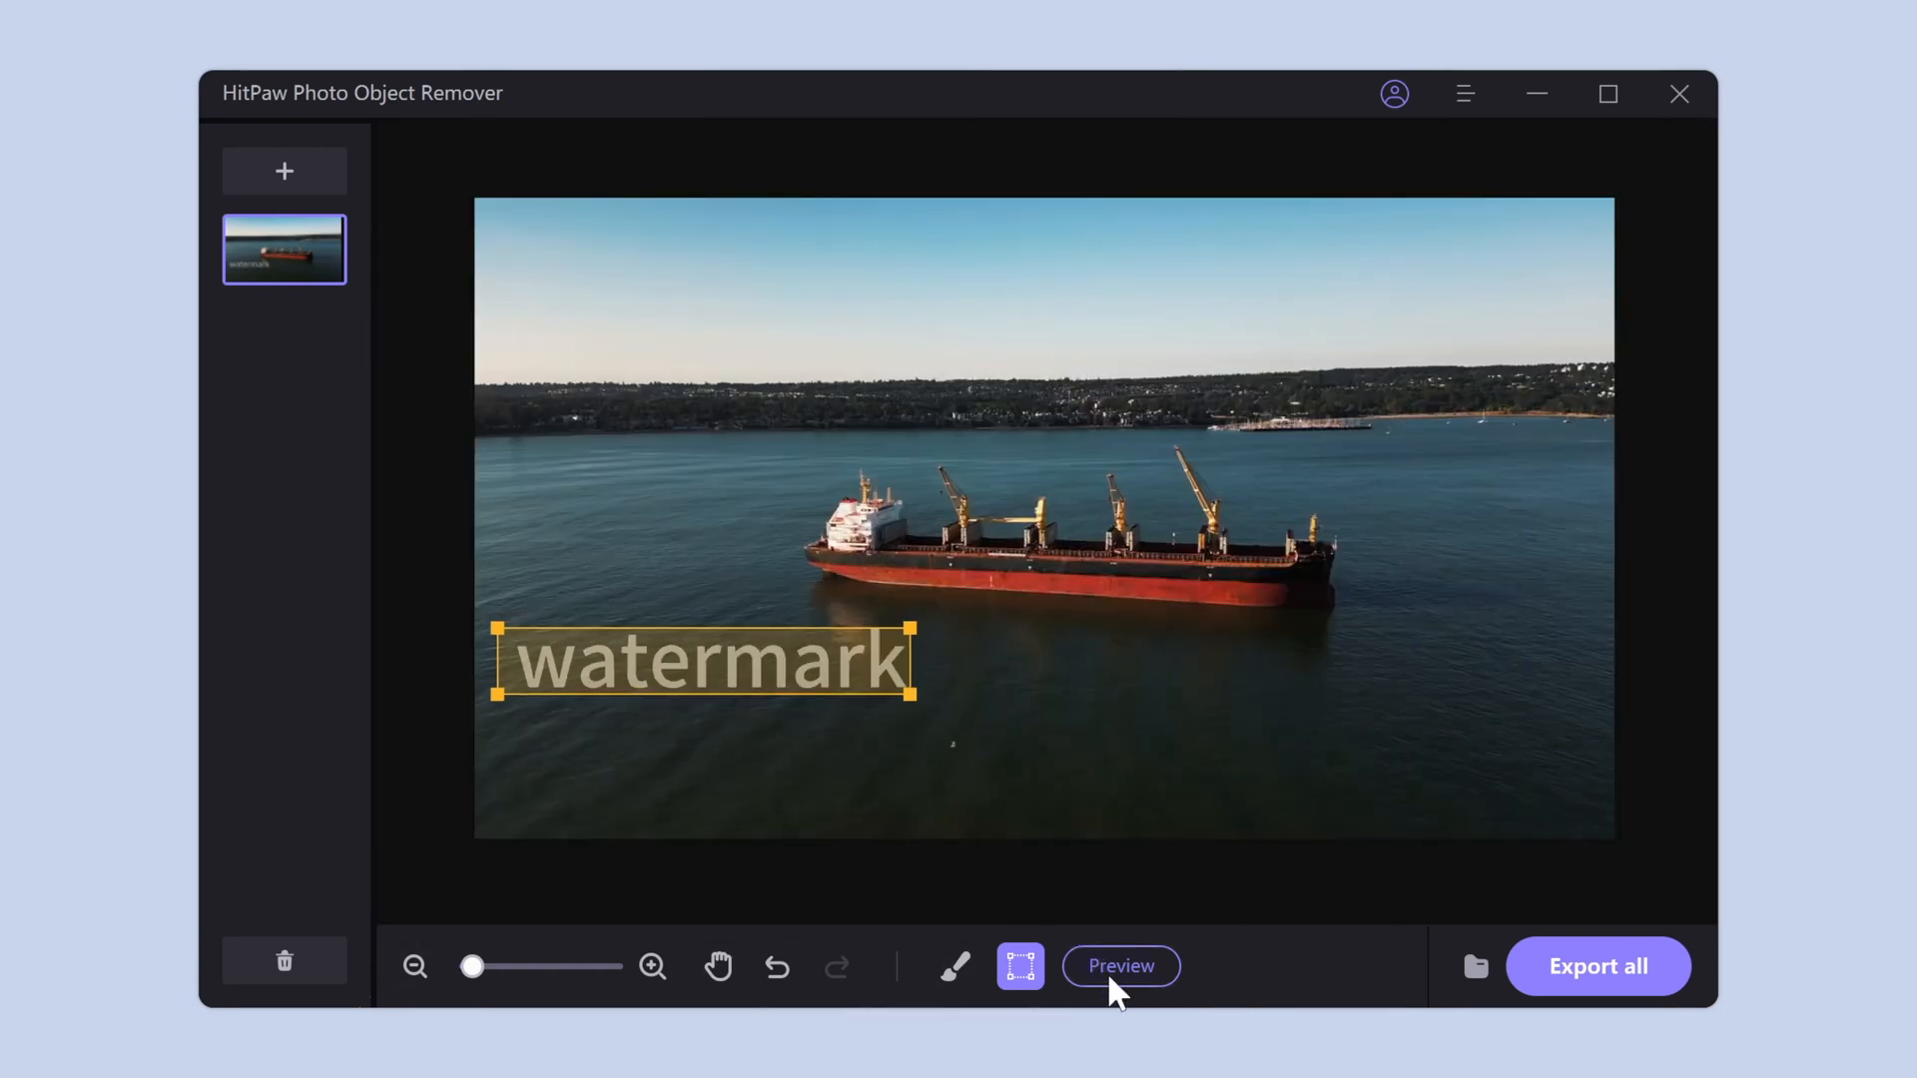
pyautogui.click(1118, 966)
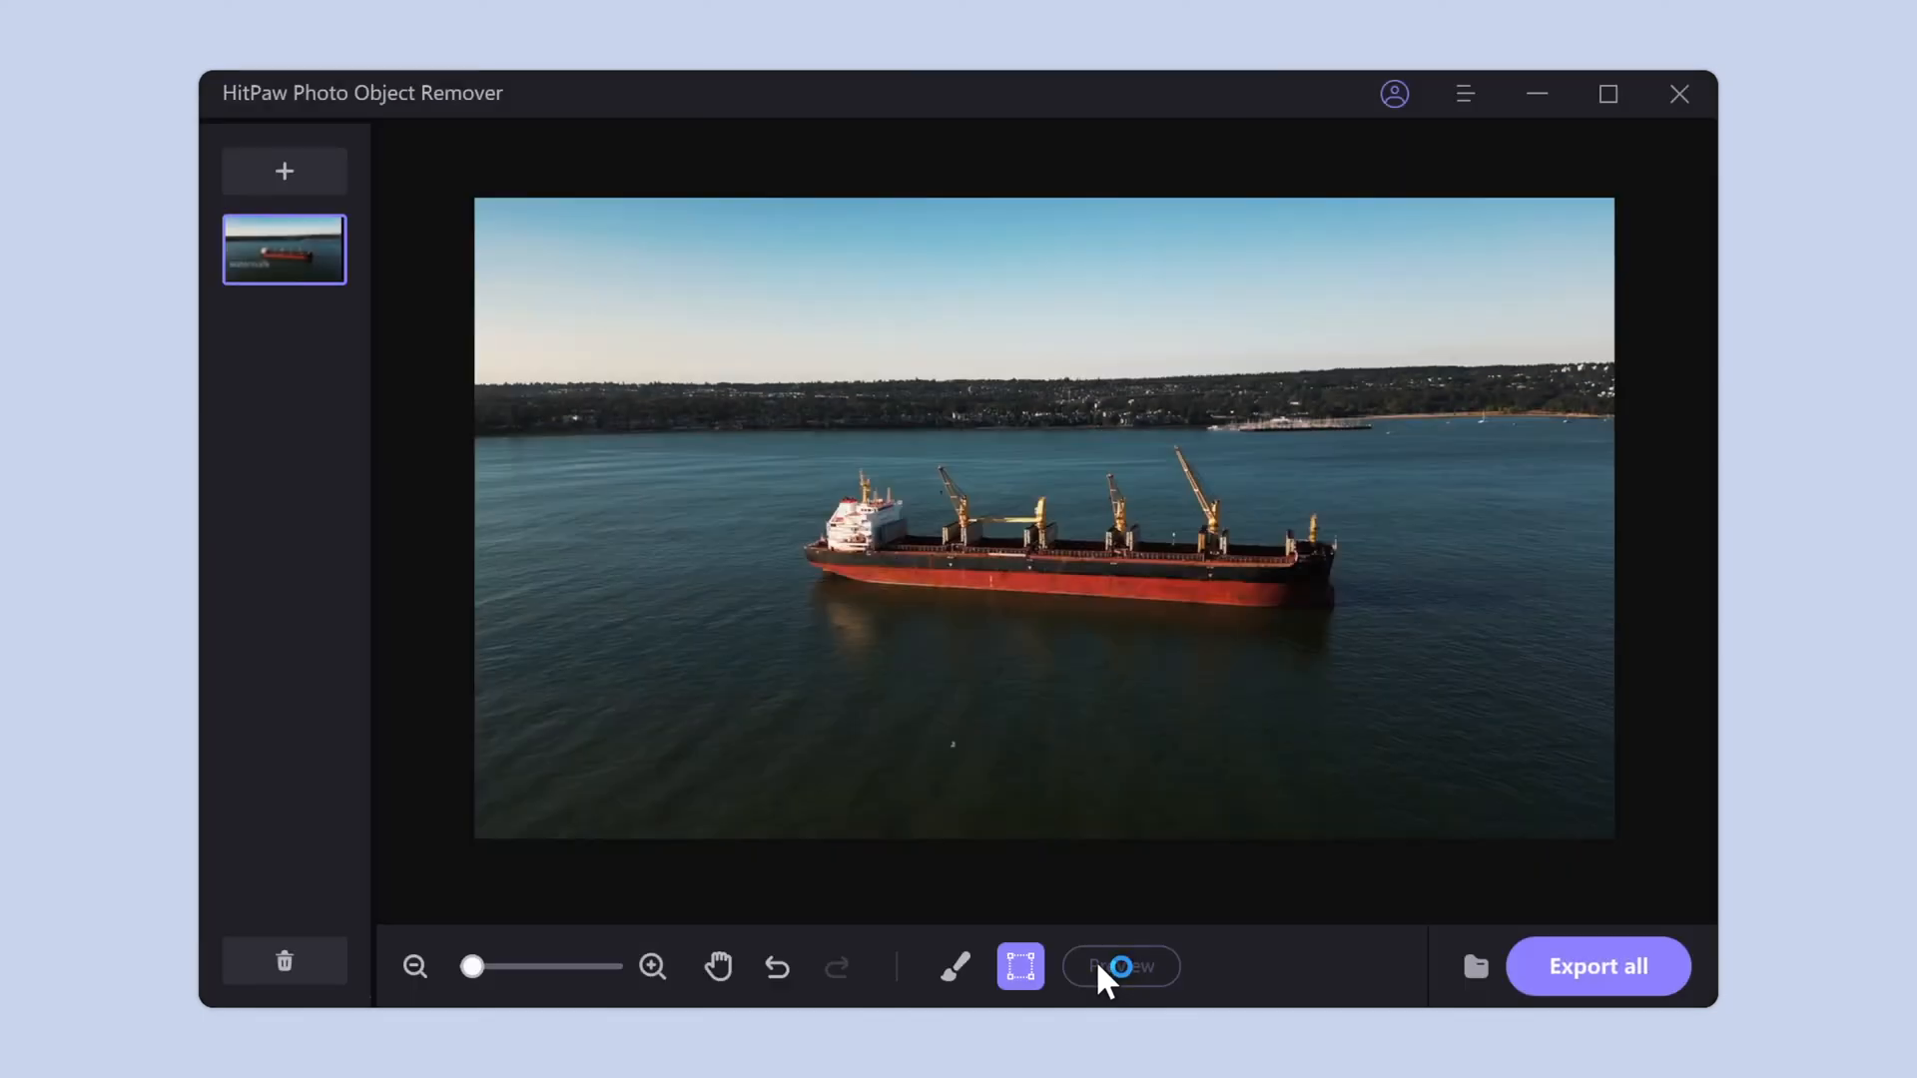
# Re-check the cleaned preview and export the watermark-free ship screenshot.
pyautogui.click(1120, 966)
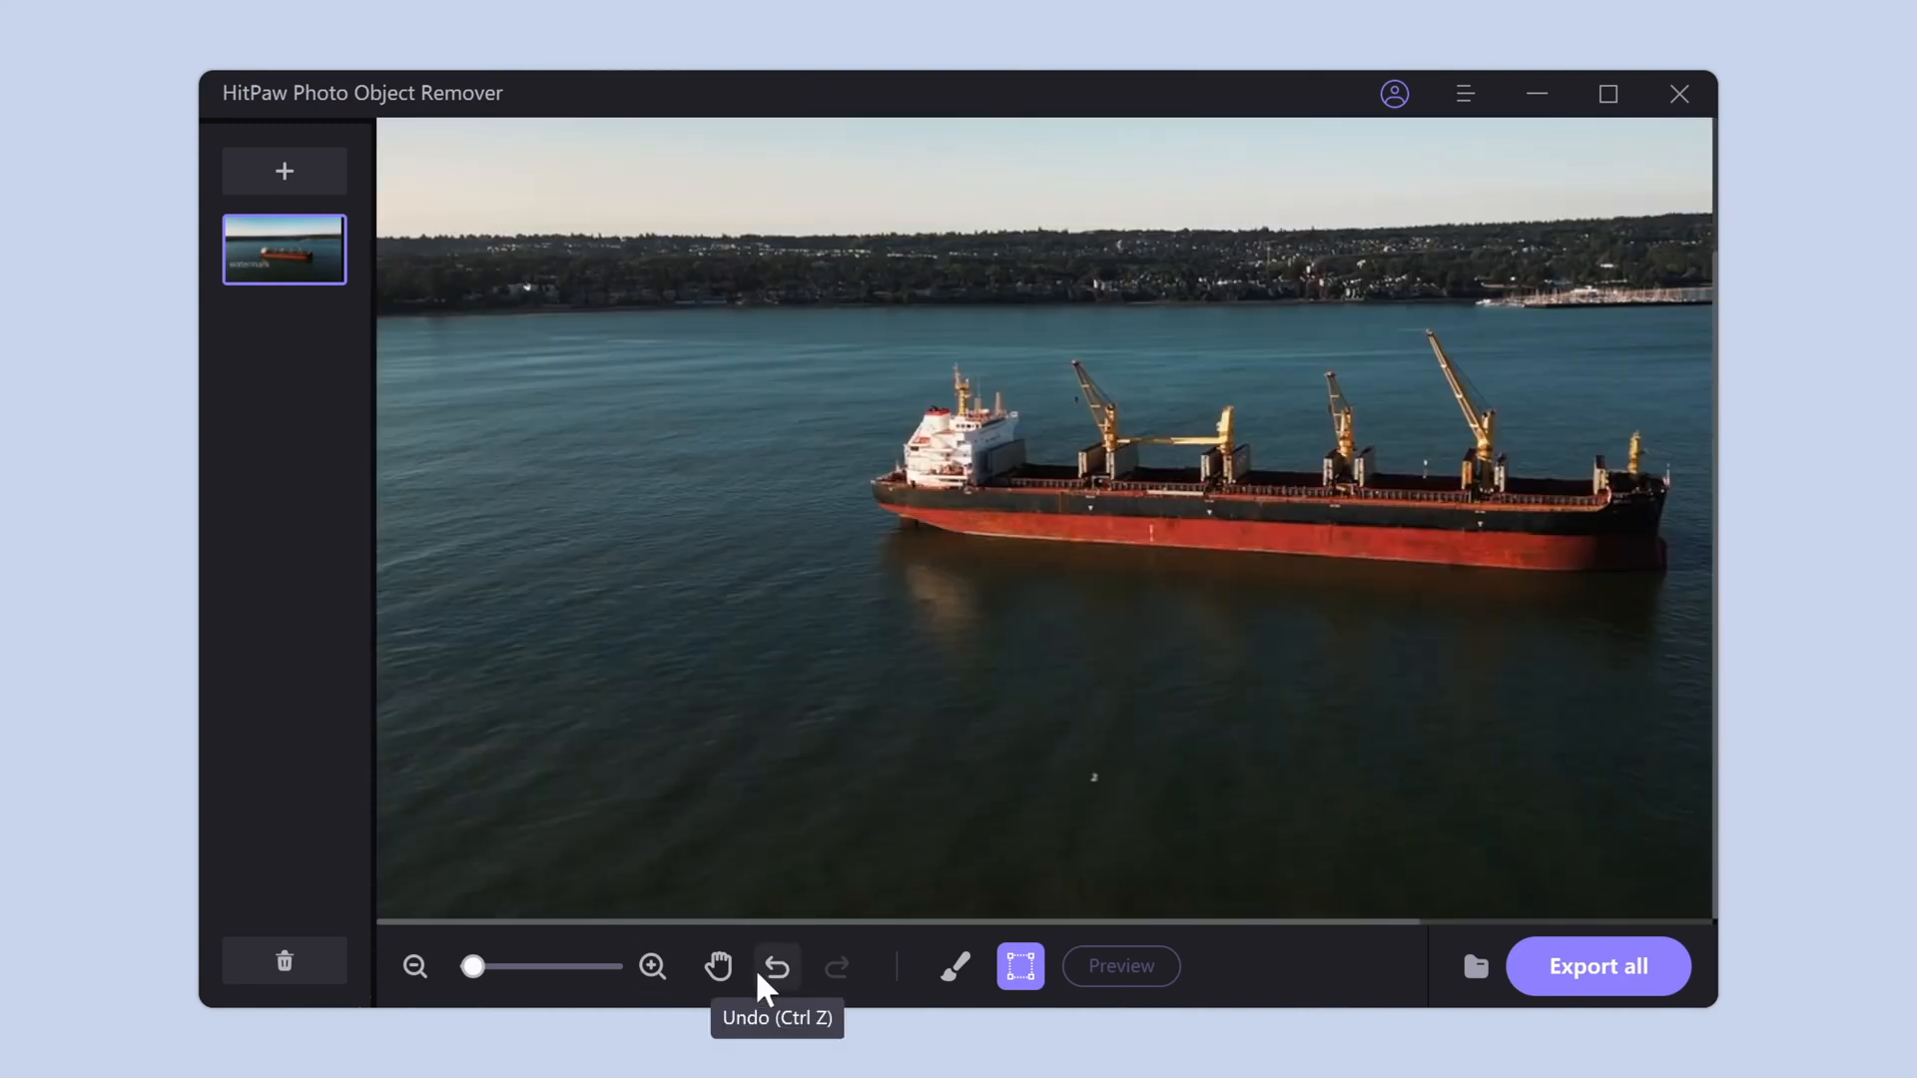
pyautogui.click(717, 966)
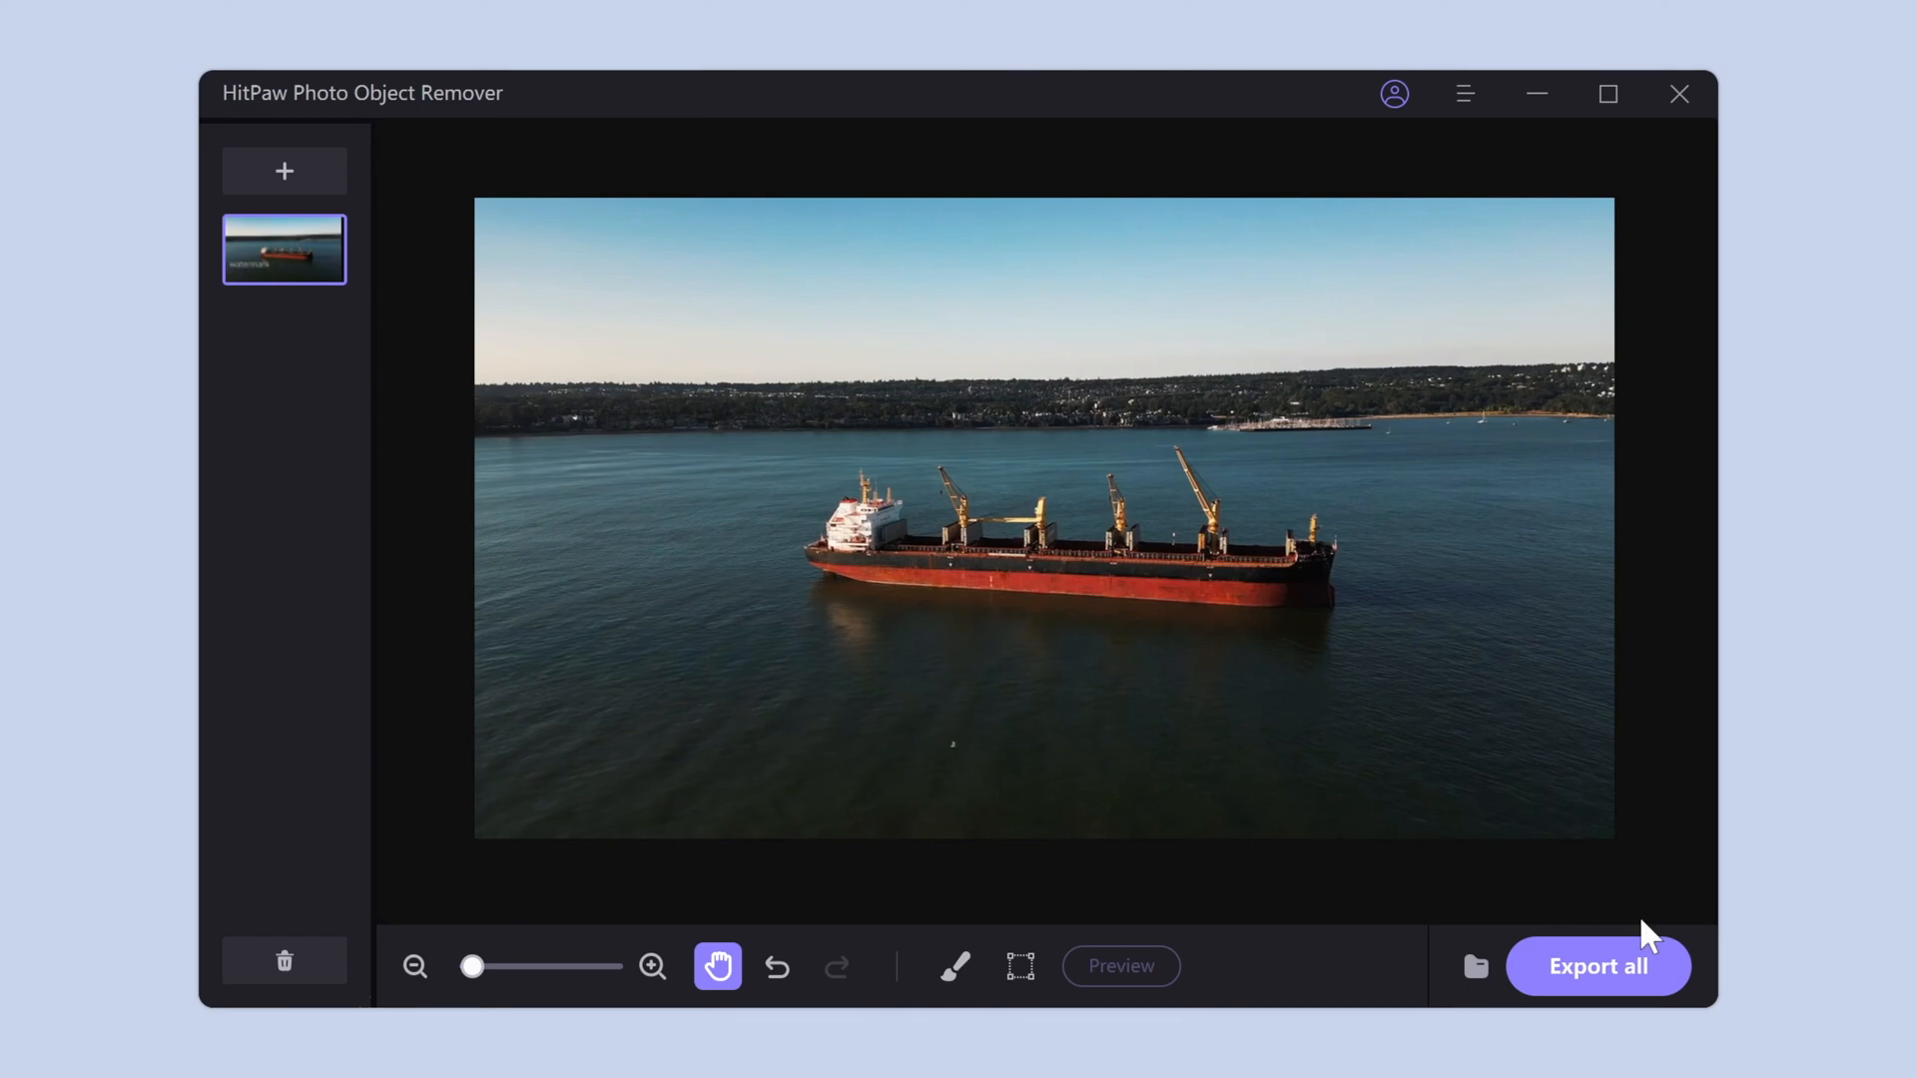
pyautogui.click(1597, 966)
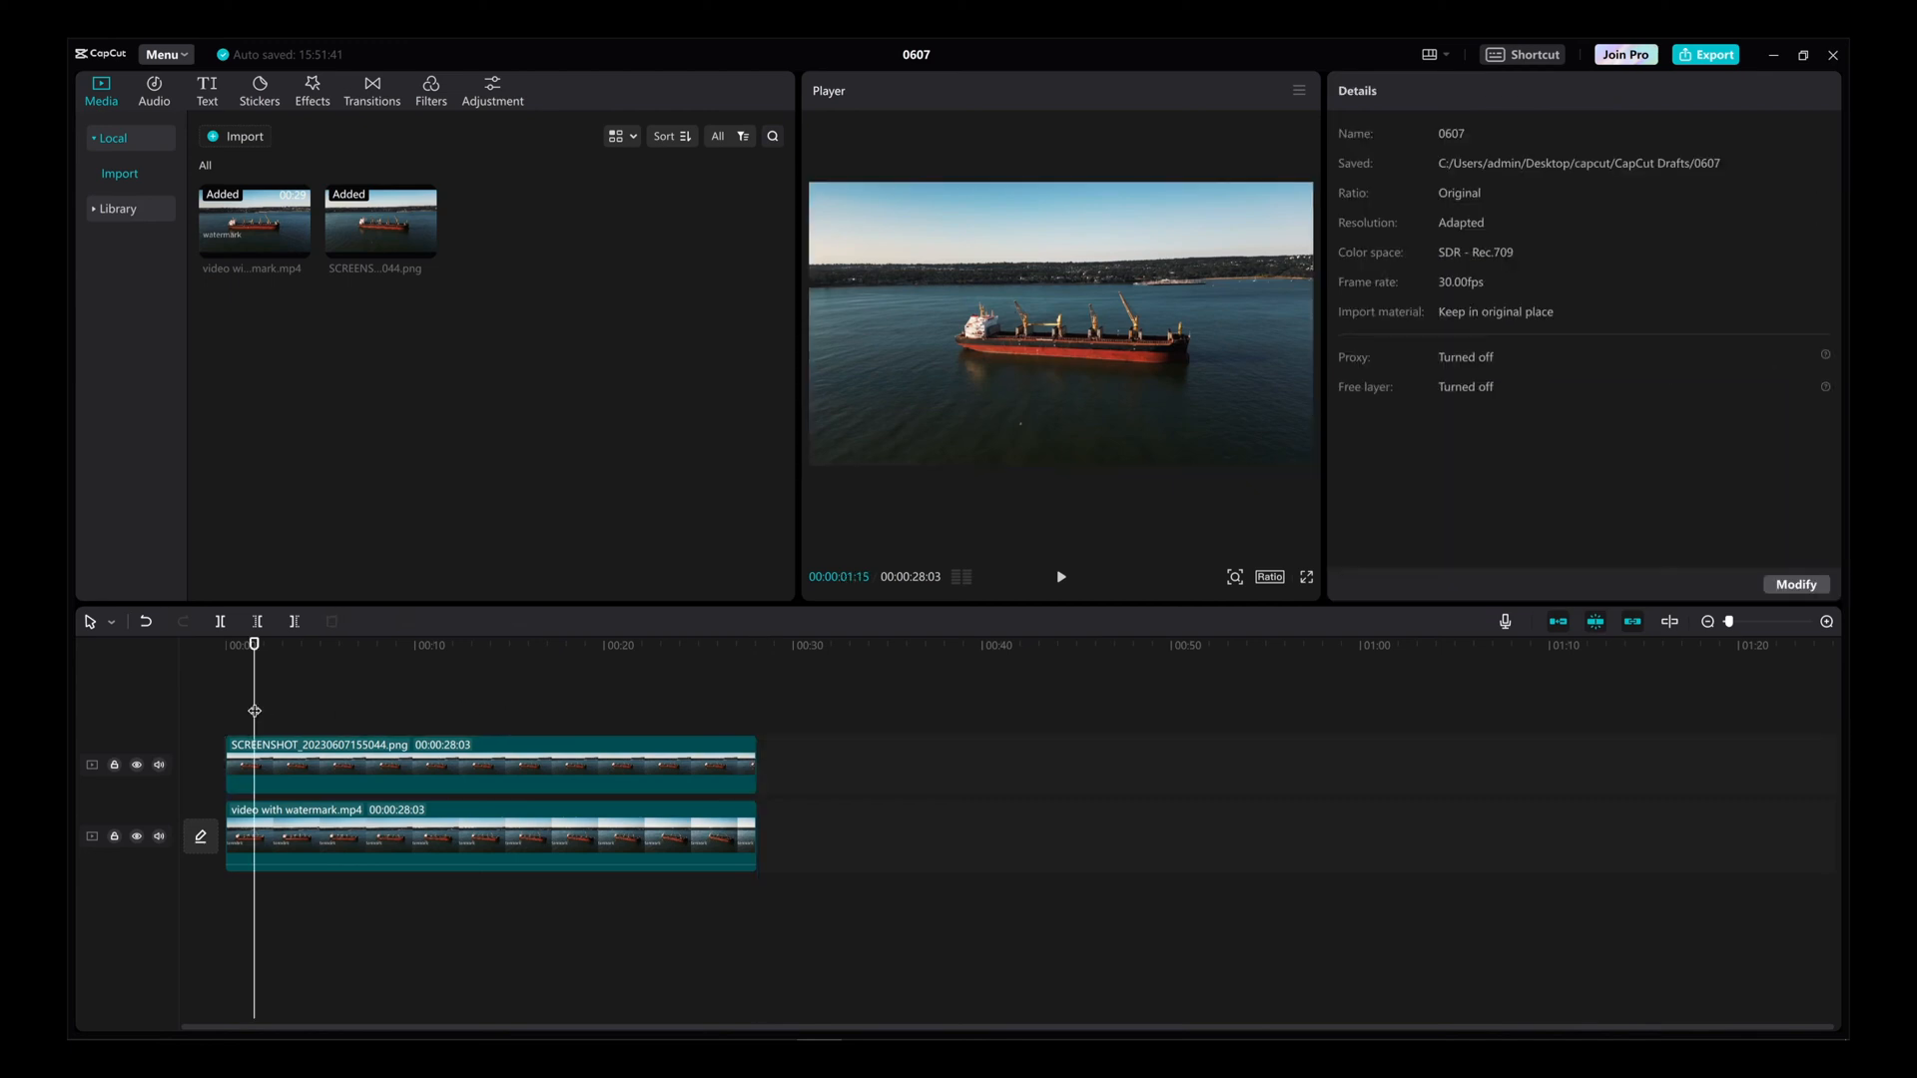
# Shift the screenshot overlay's rectangular mask left to cover the watermark area.
pyautogui.click(1060, 577)
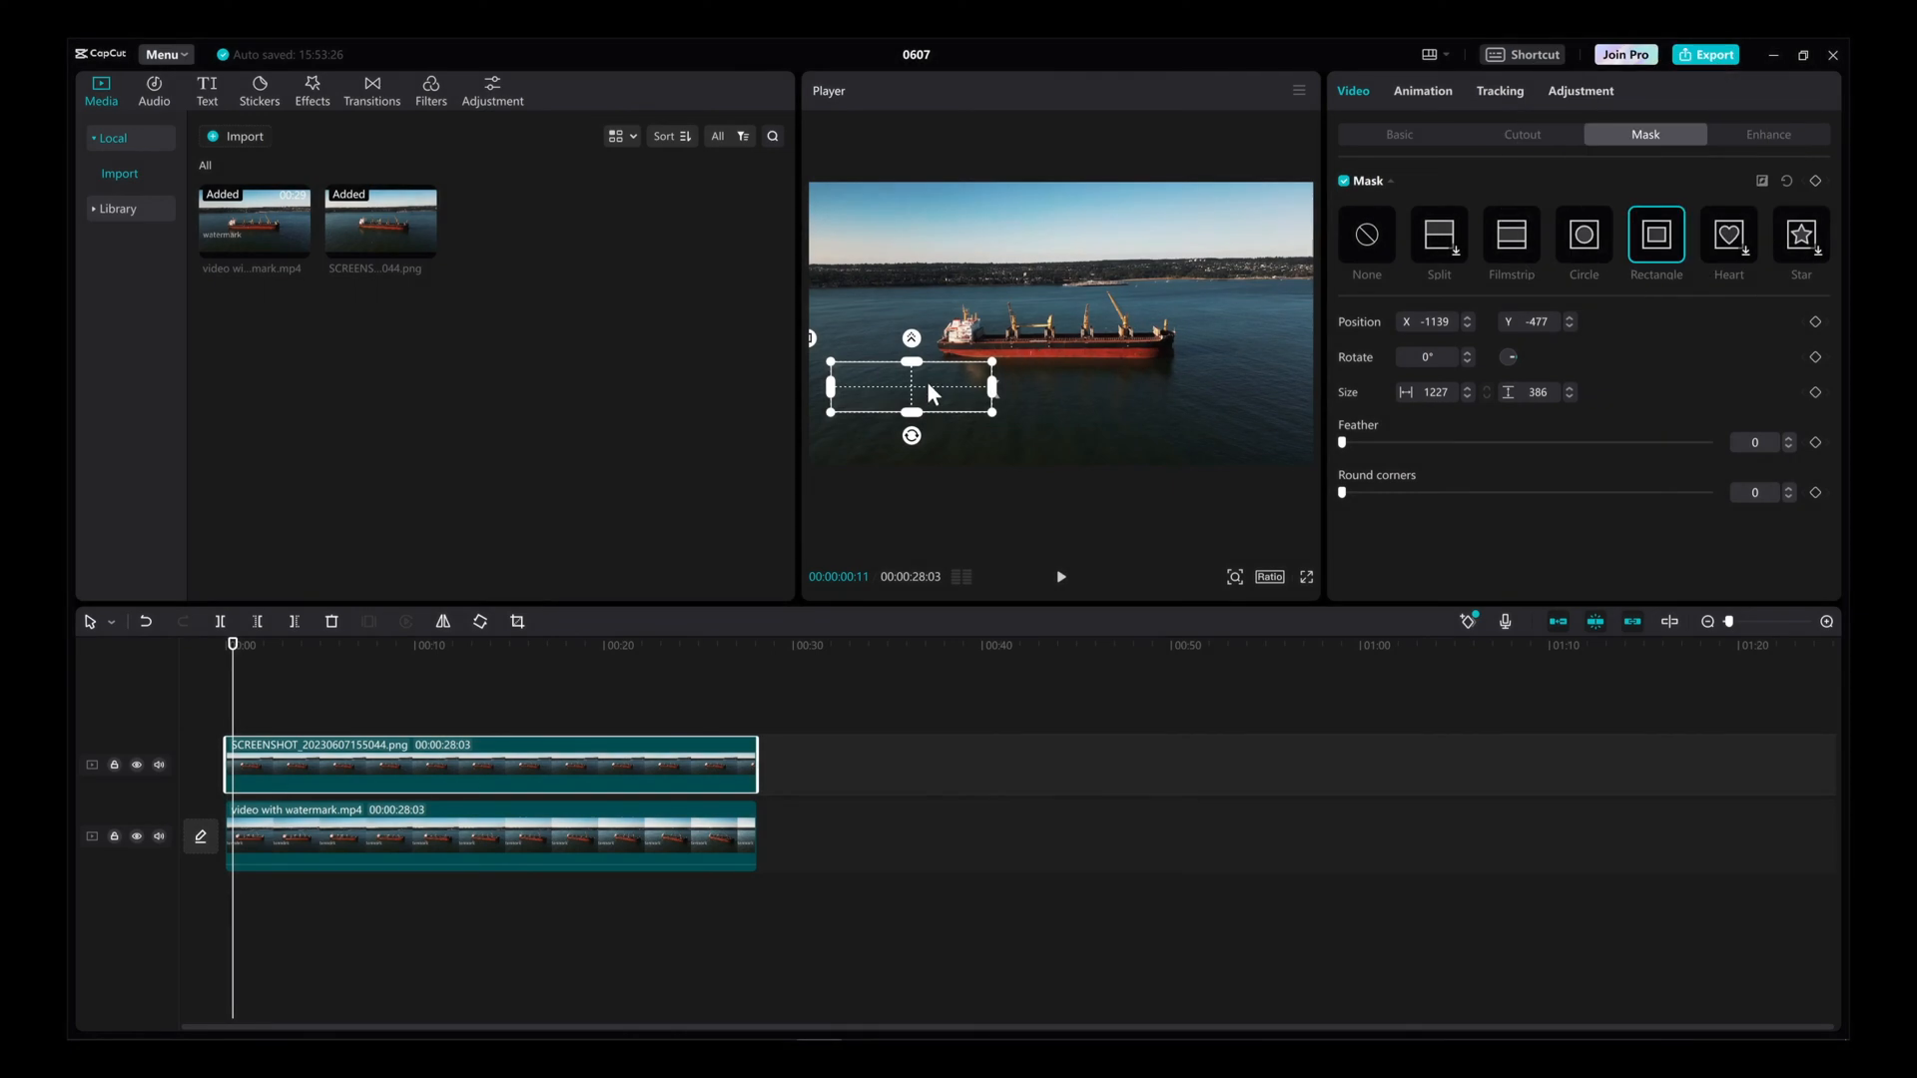
pyautogui.moveTo(928, 393); pyautogui.dragTo(910, 393)
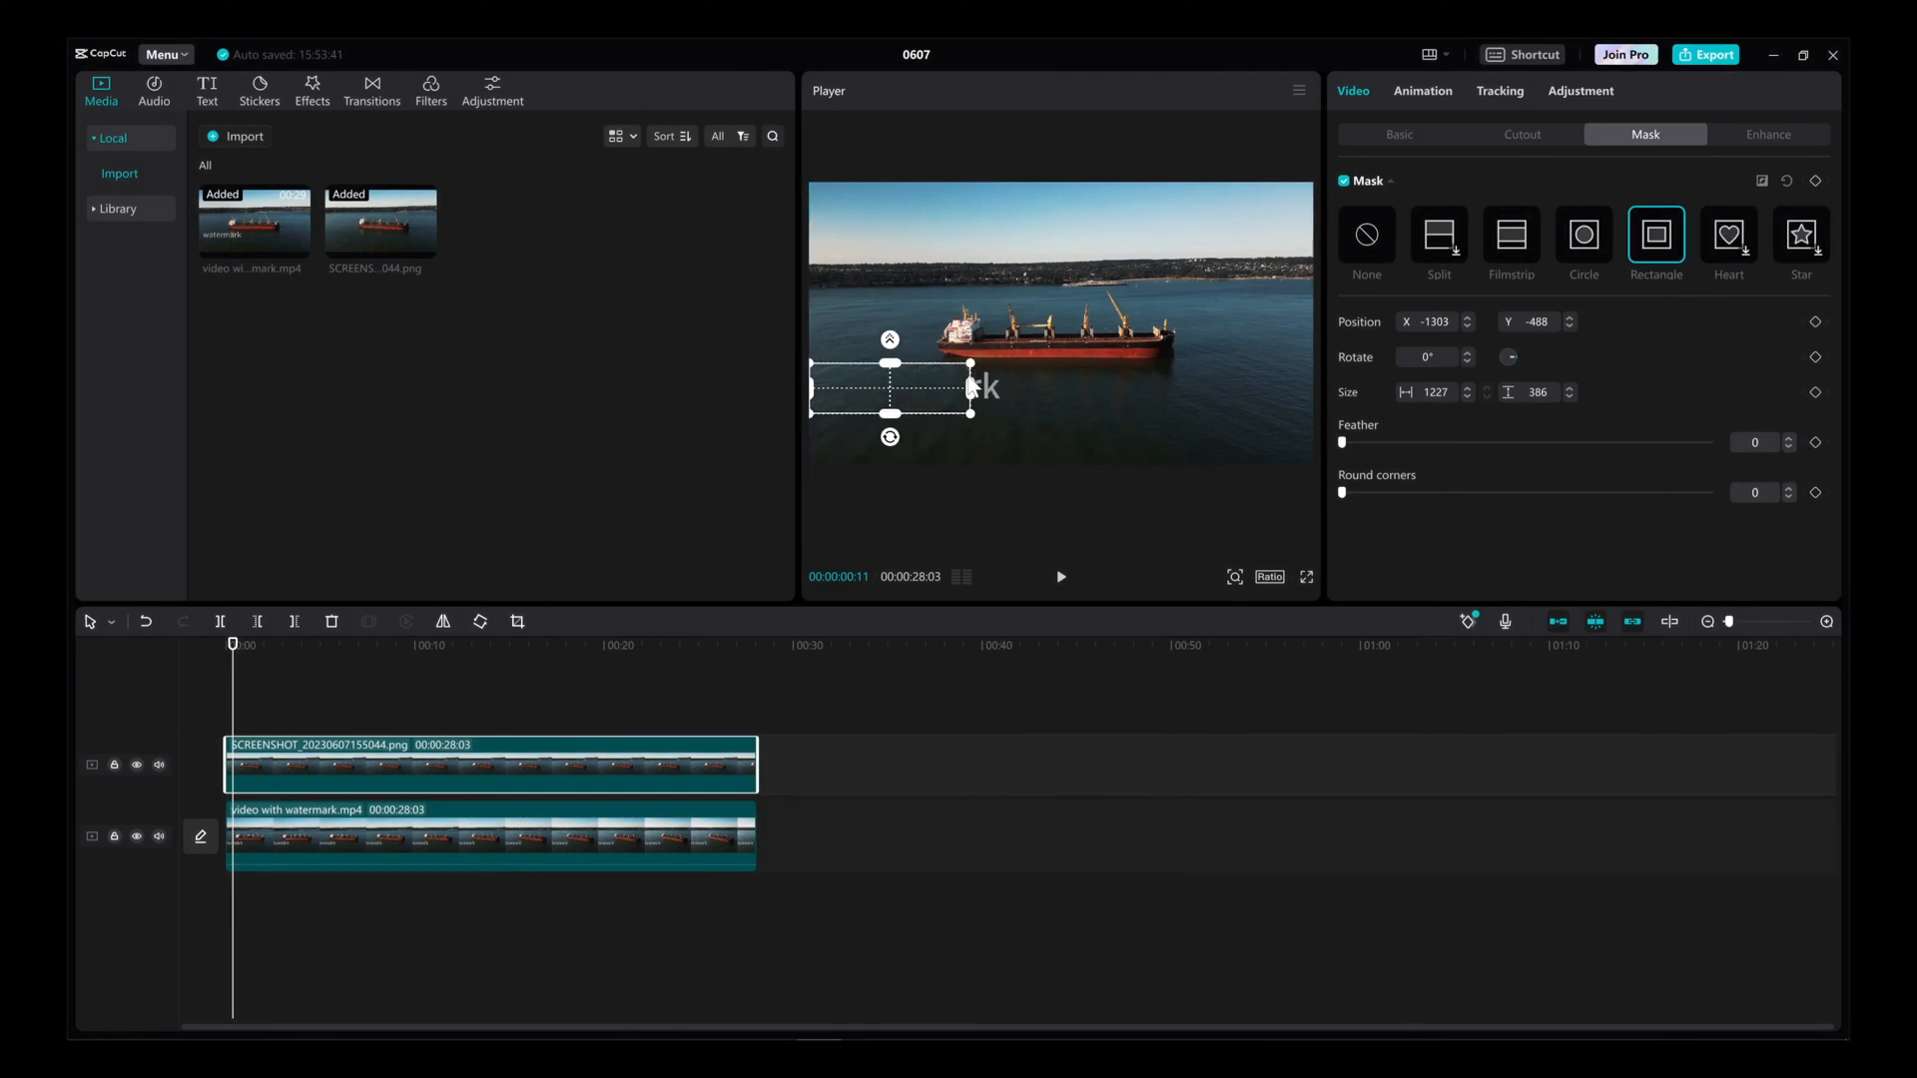
pyautogui.moveTo(944, 443)
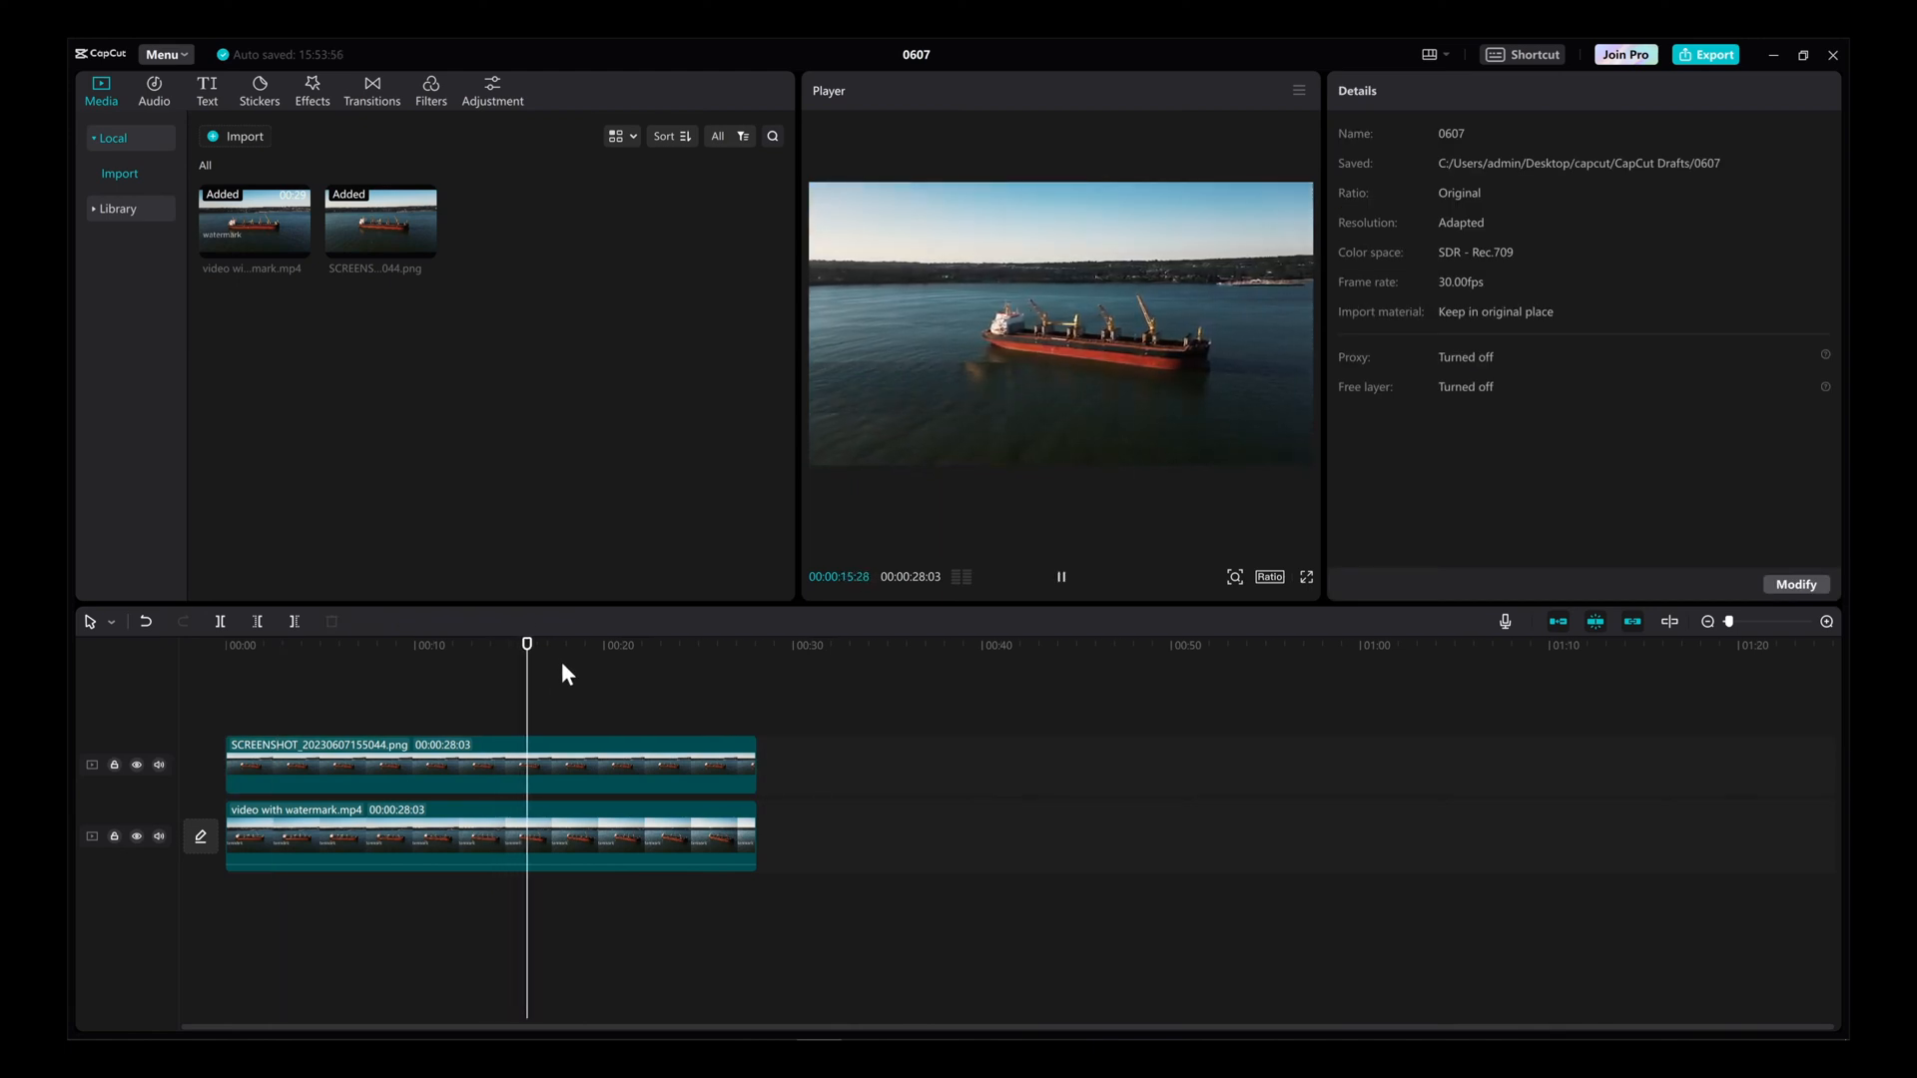
pyautogui.click(257, 644)
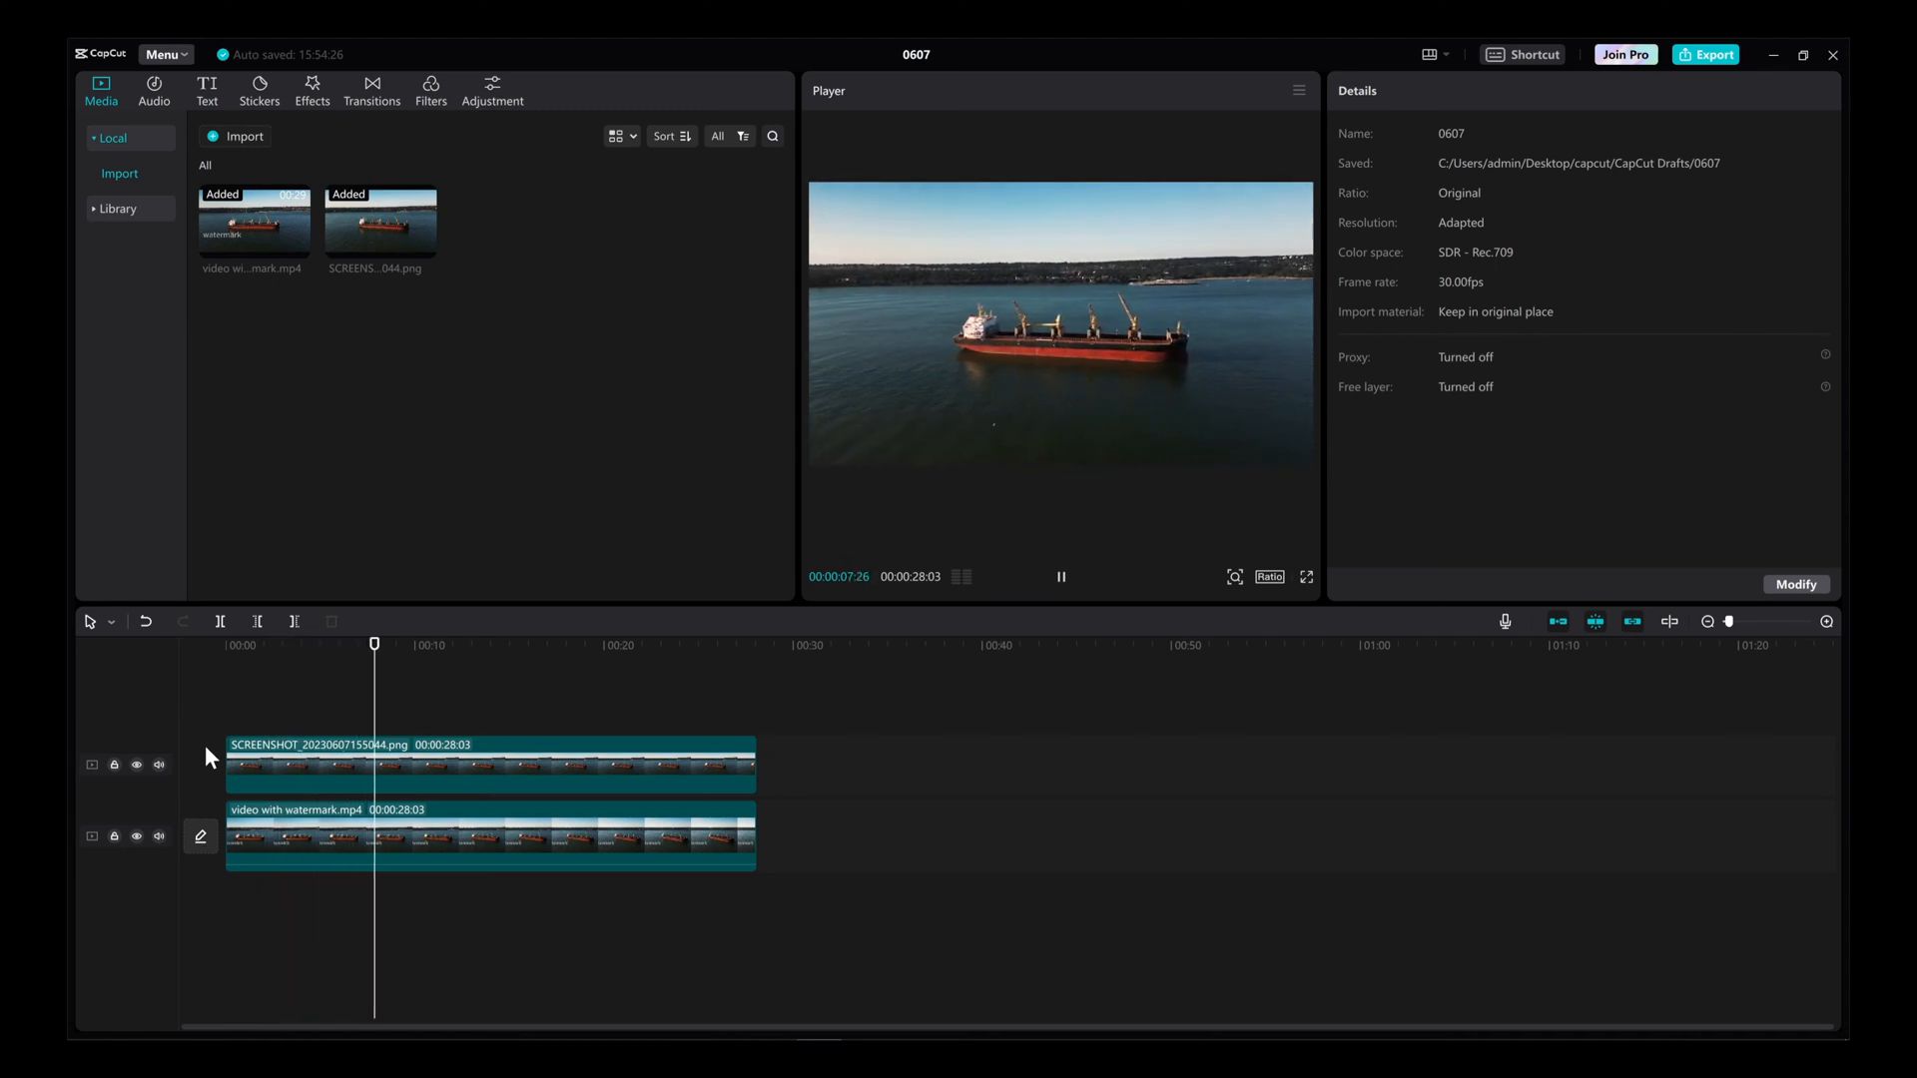
pyautogui.click(431, 744)
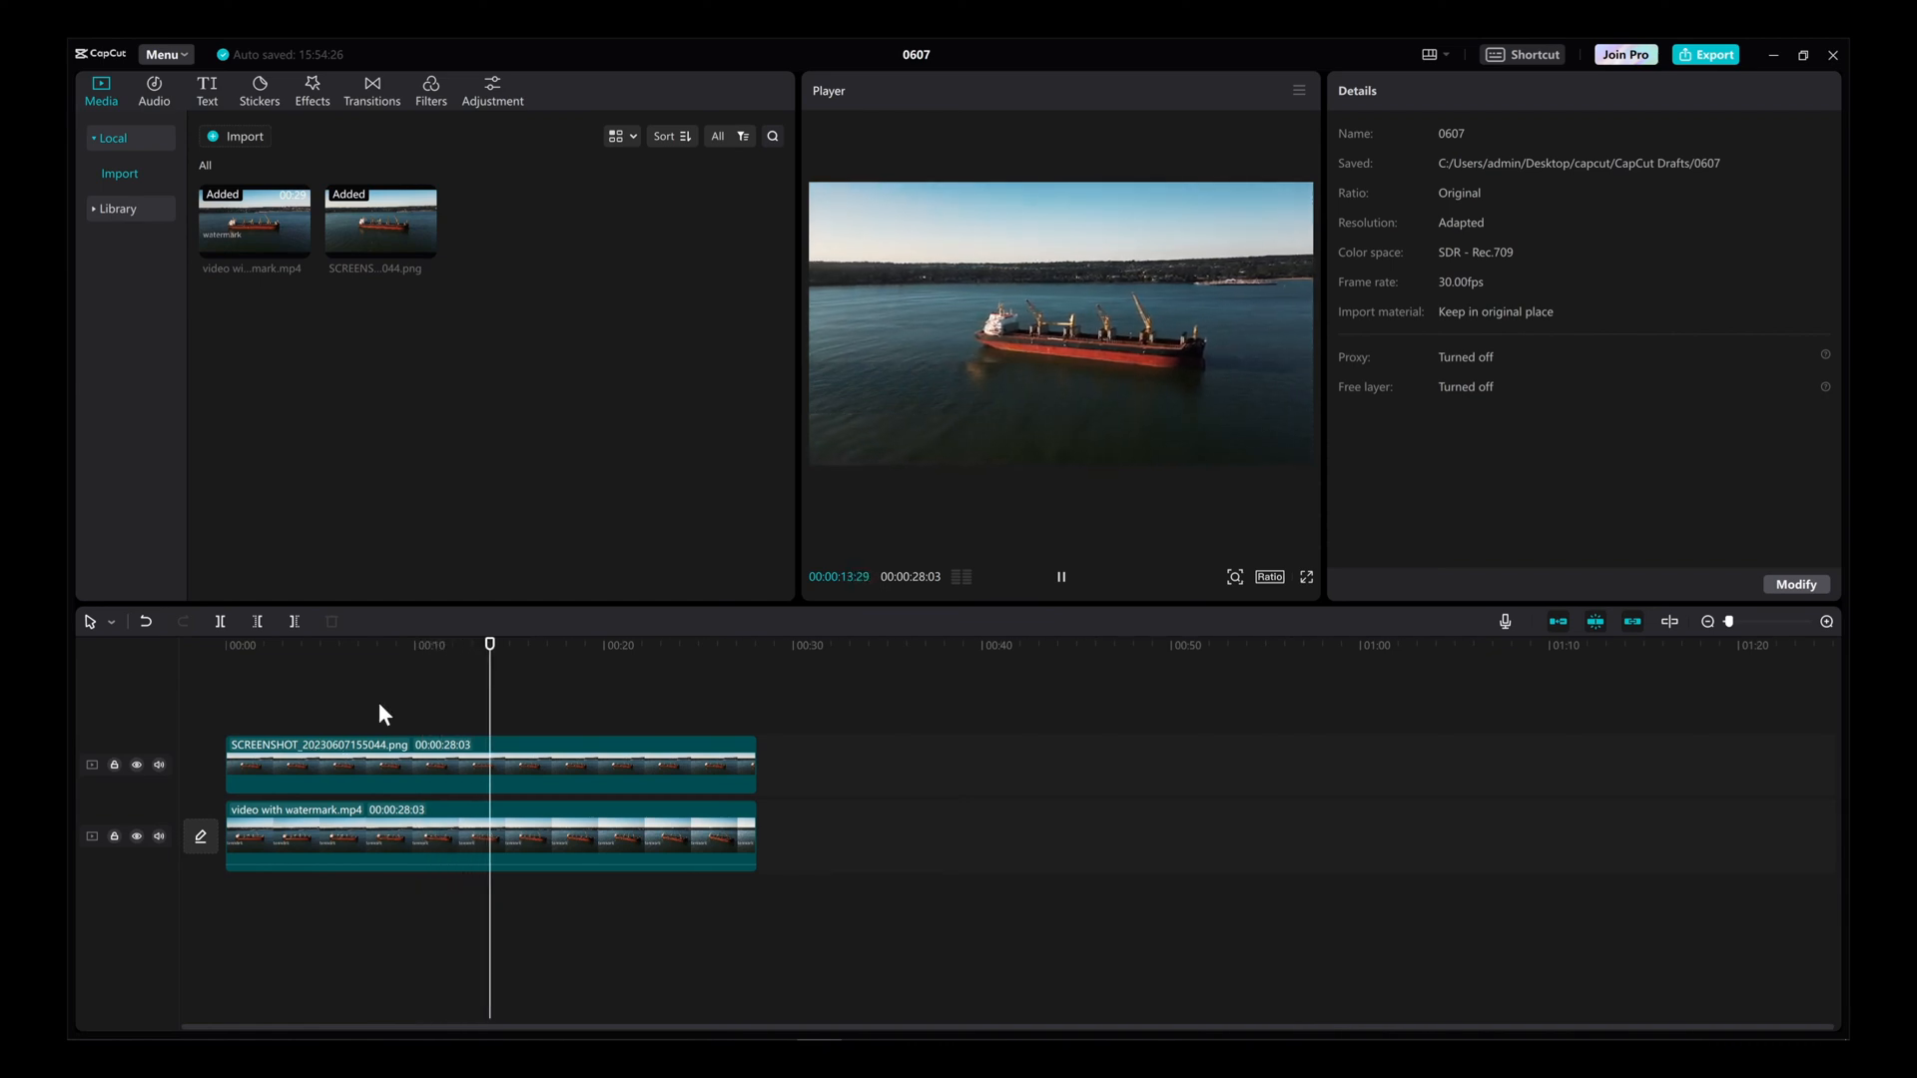
# Export the finished ship video at 1080P resolution to the computer.
pyautogui.click(1706, 54)
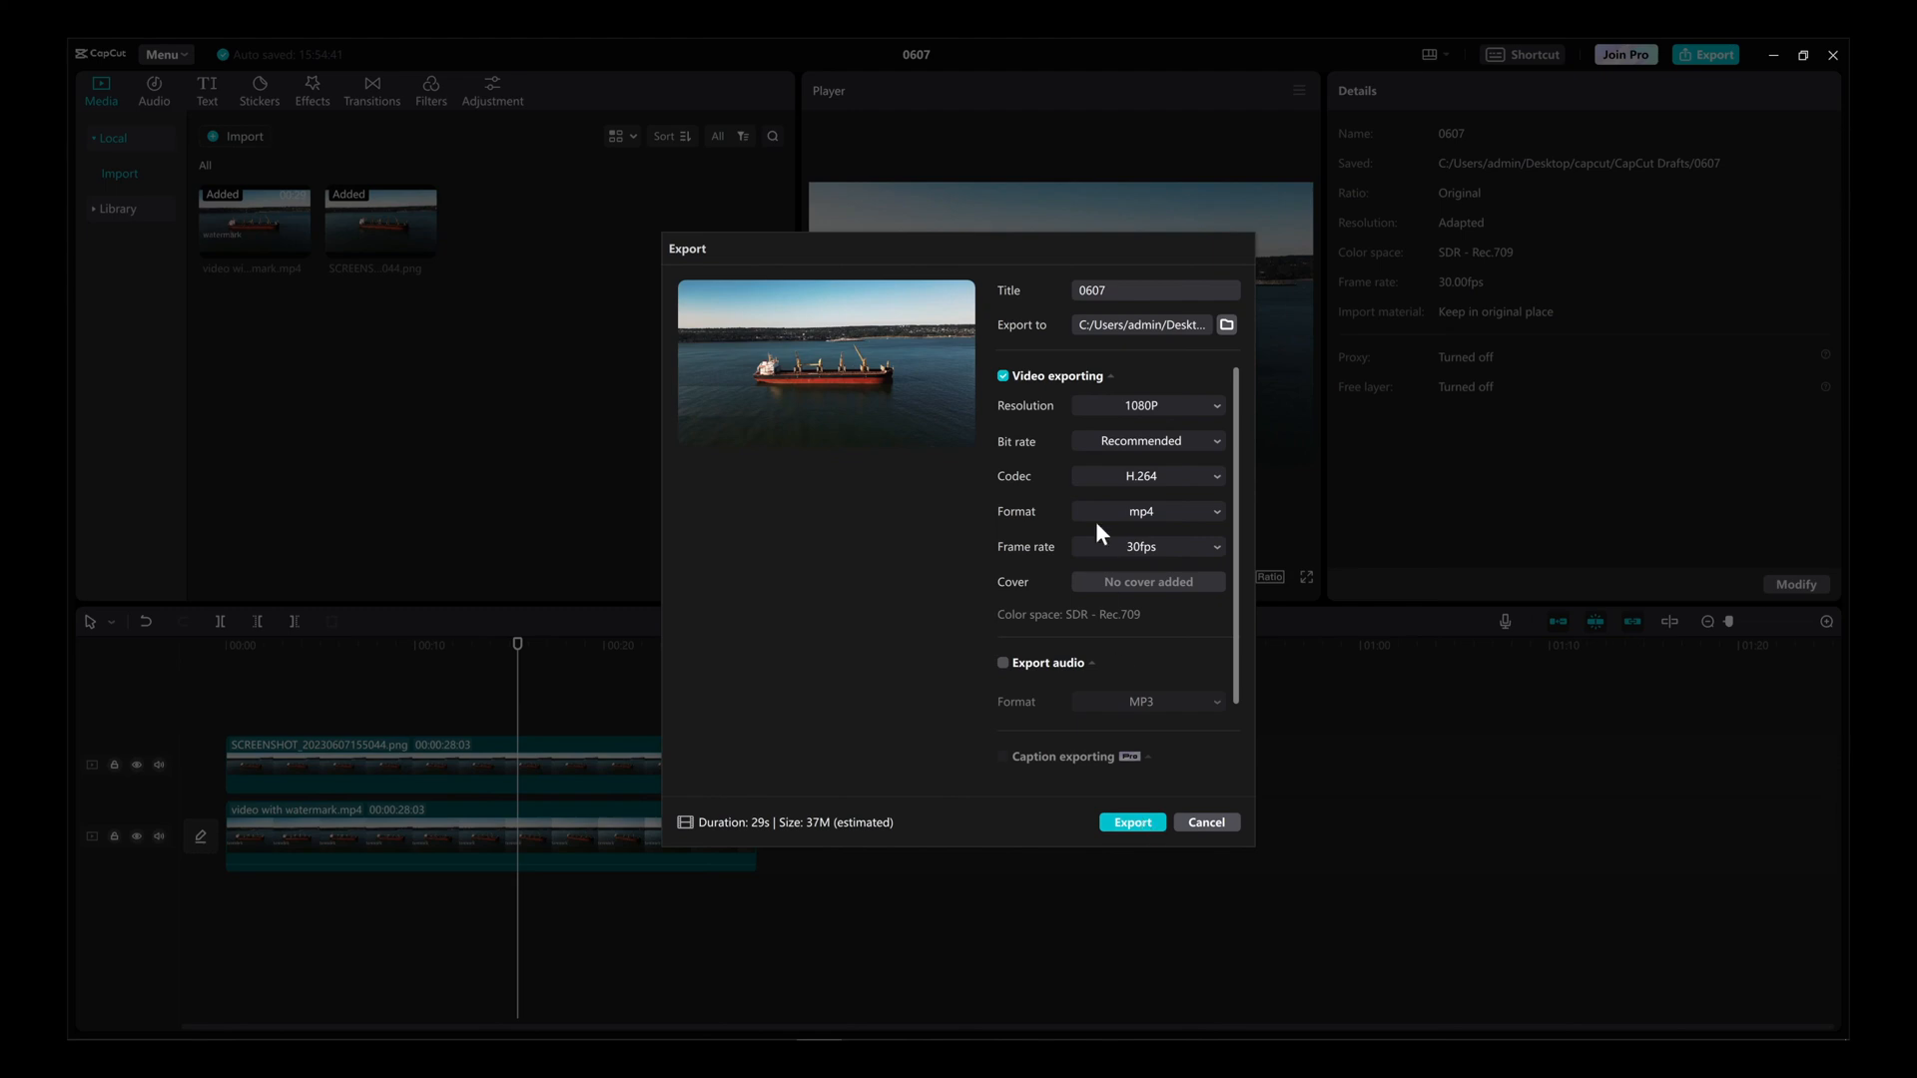
pyautogui.click(1146, 405)
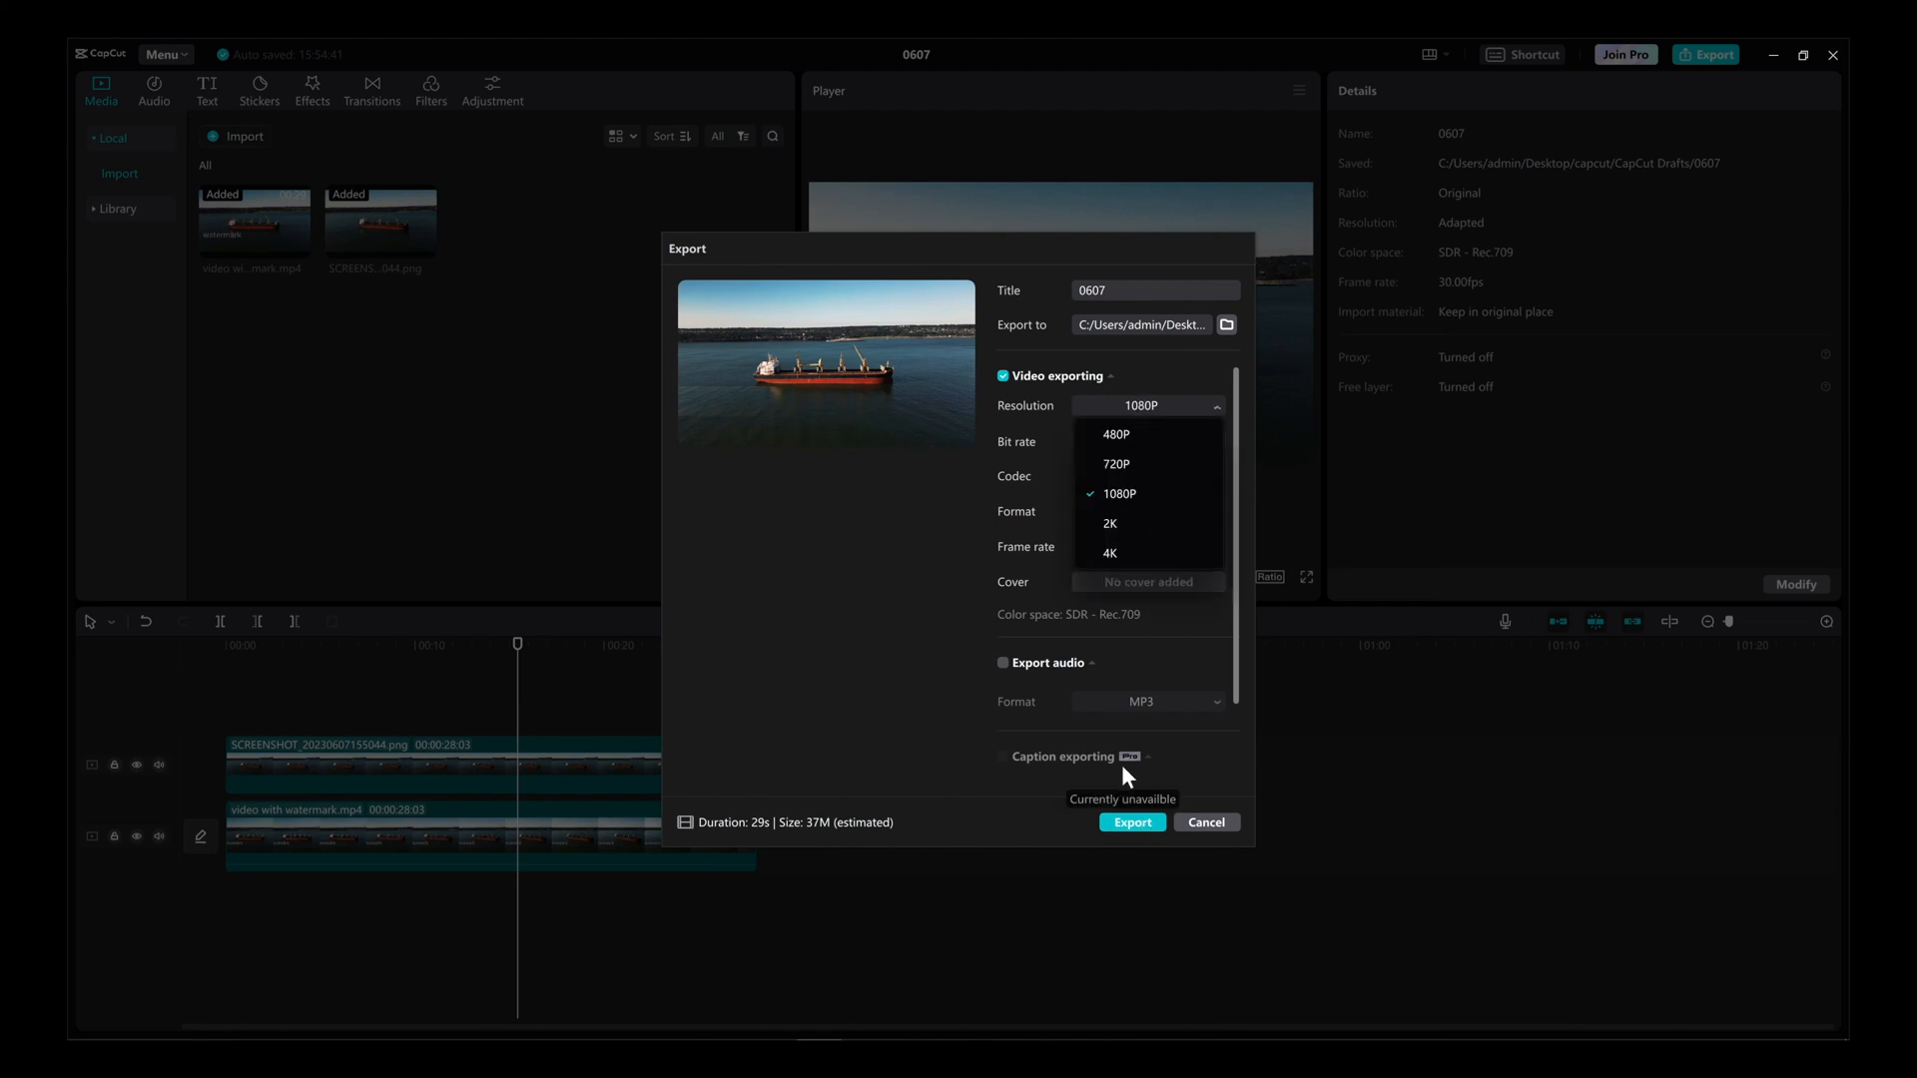
pyautogui.click(1130, 821)
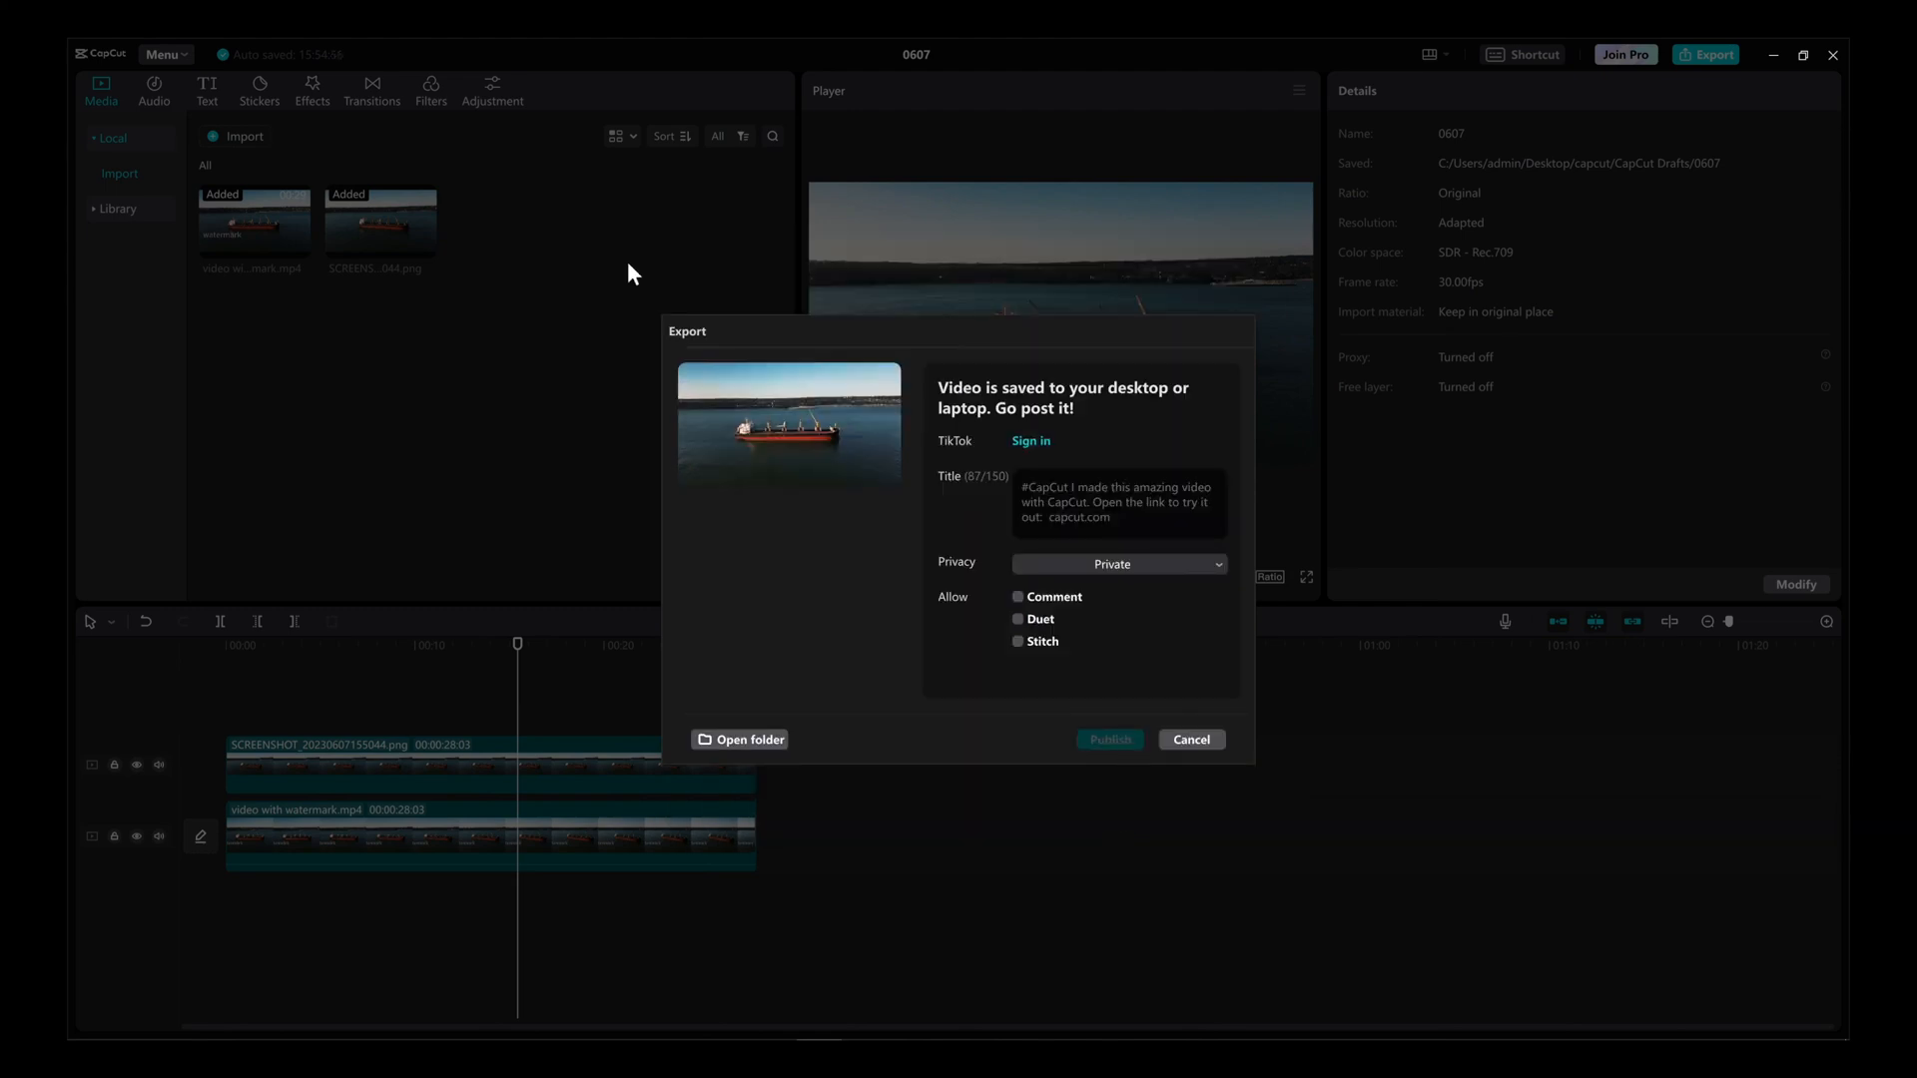